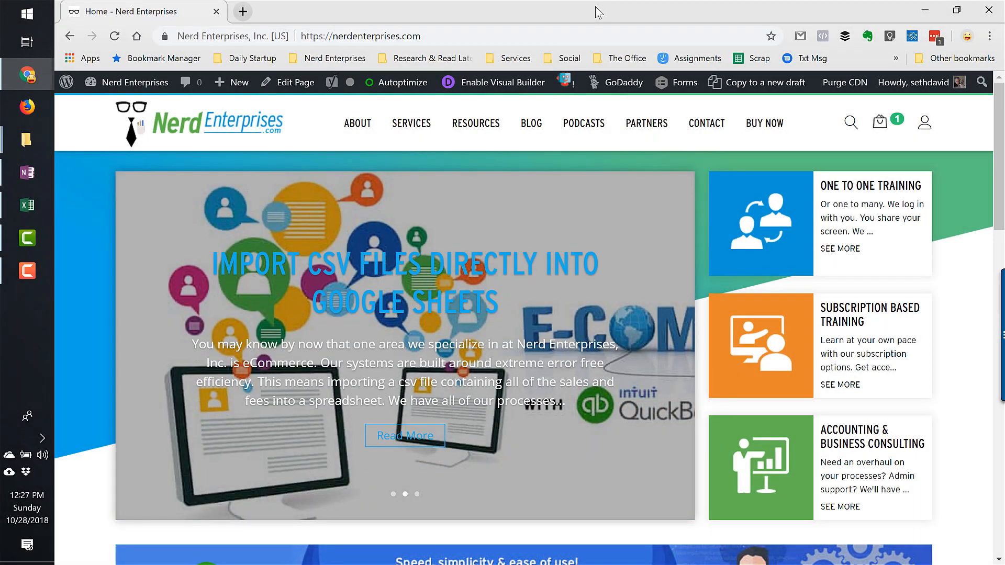
Step: Expand the 12/25/2018 $15,000 American Express row in For Review to view its transfer details
left_click(411, 123)
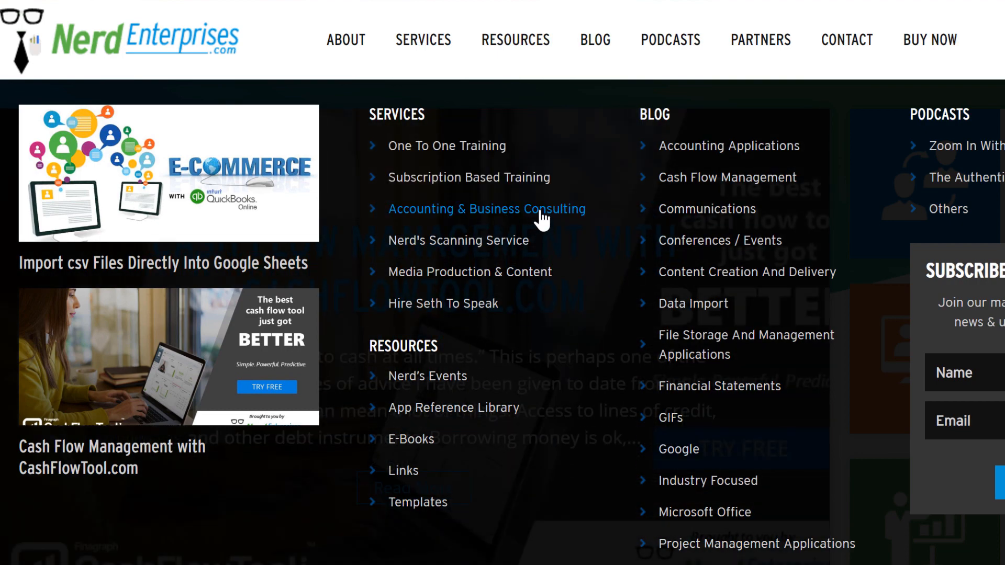
left_click(488, 208)
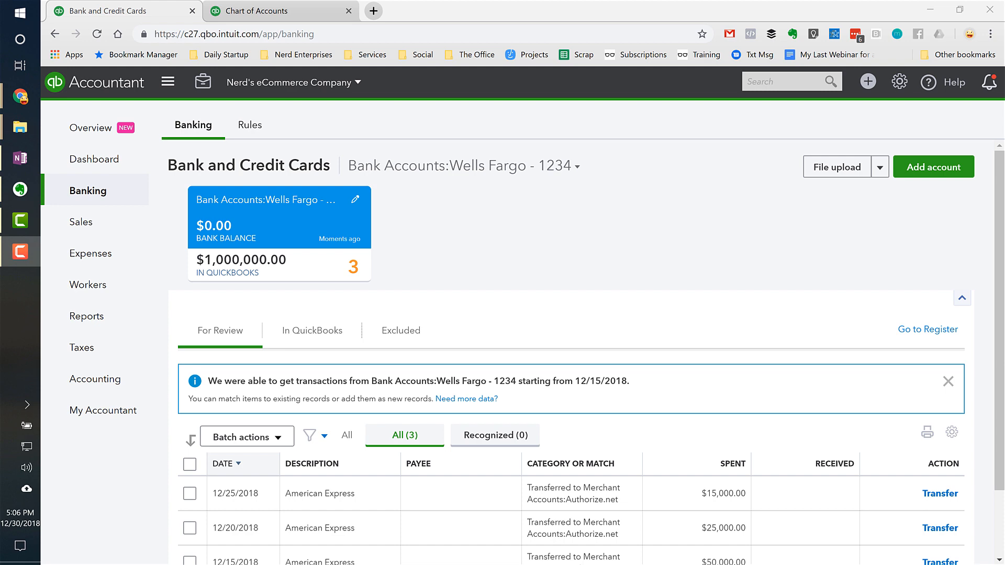
scroll("down", 3)
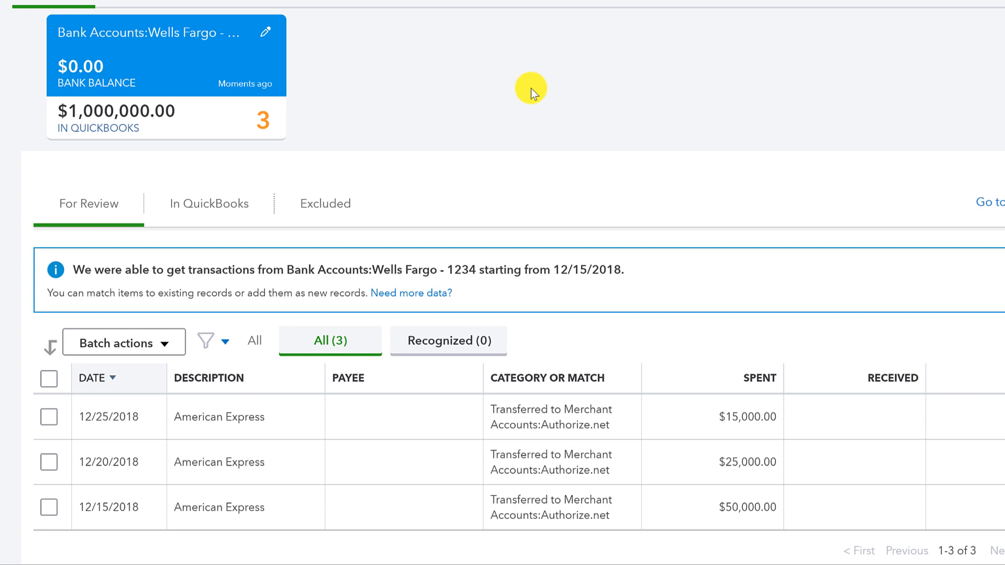
scroll("down", 3)
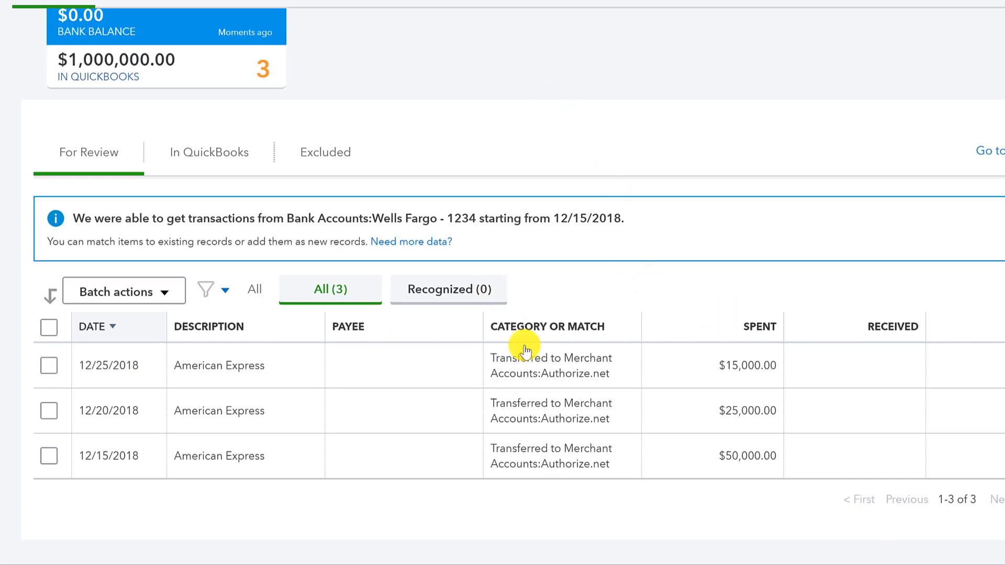
mouse_move(234, 366)
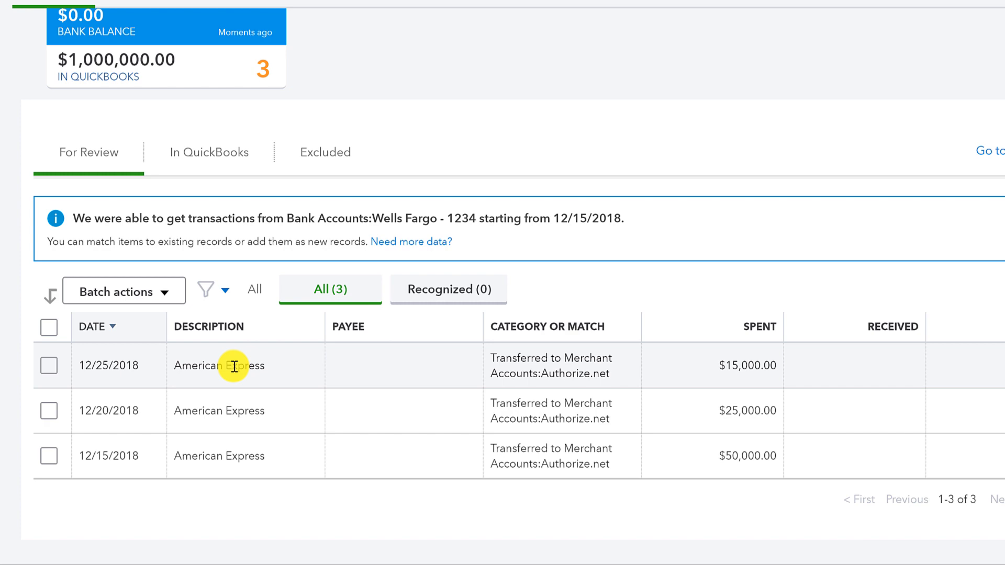
scroll("up", 3)
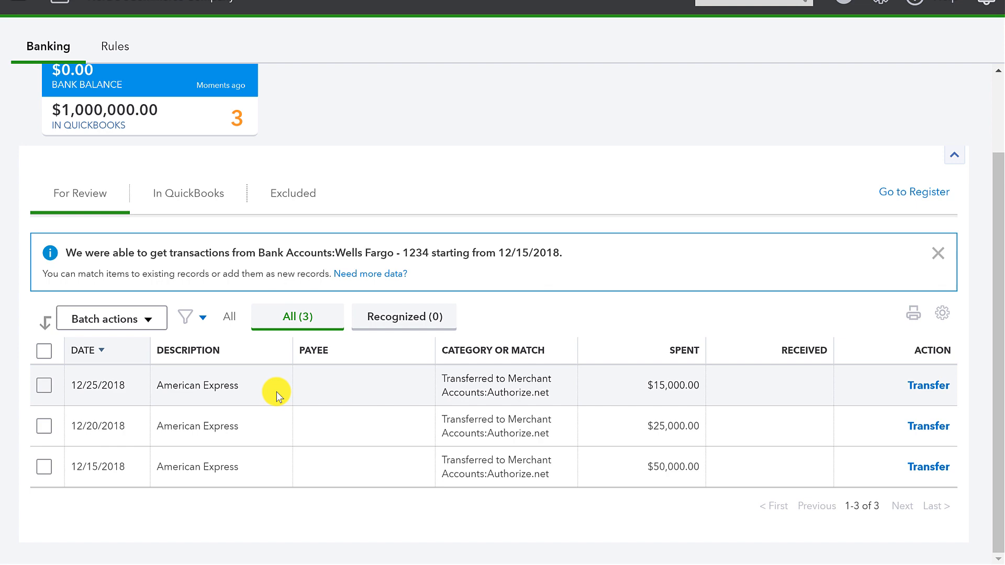
left_click(197, 386)
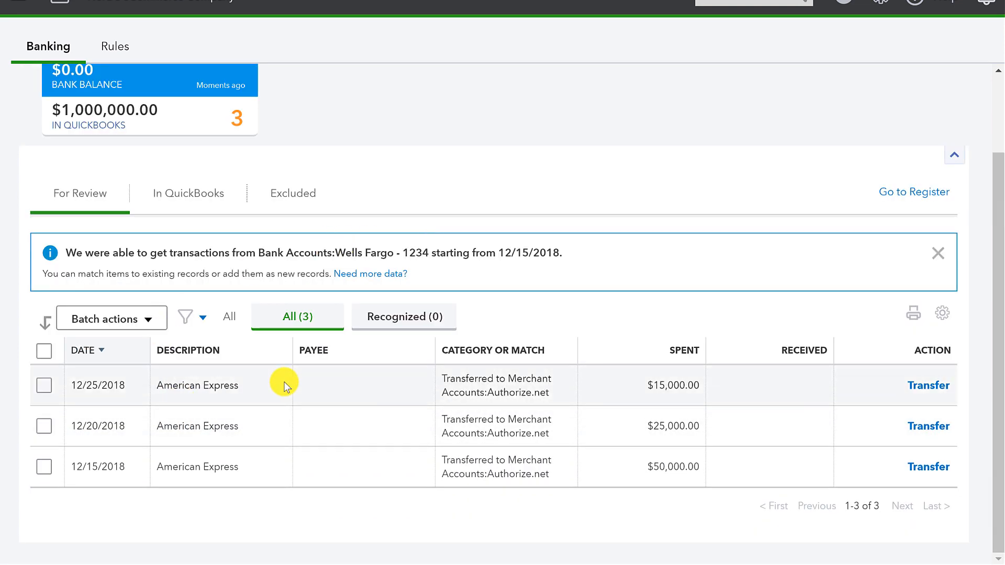
mouse_move(267, 367)
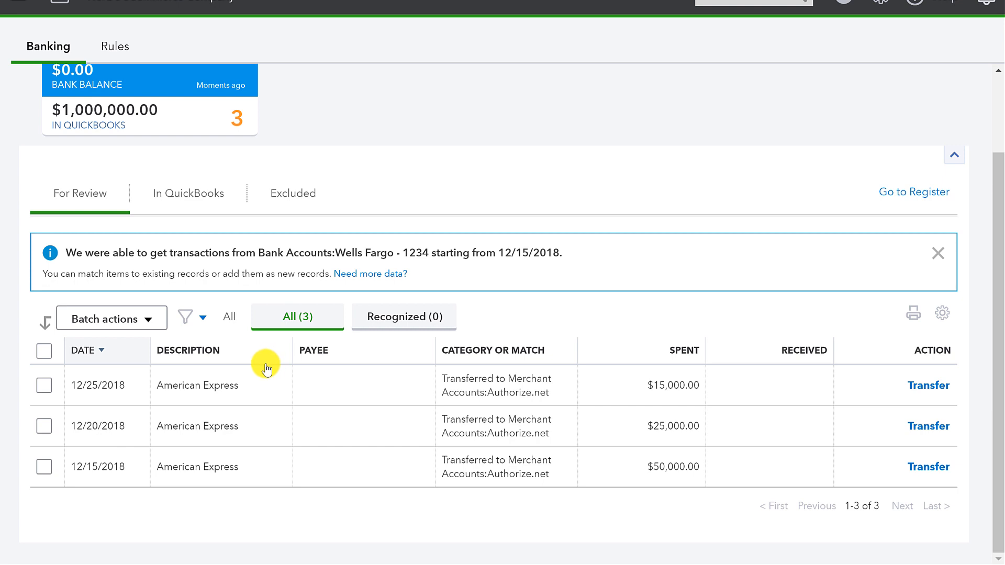
mouse_move(252, 381)
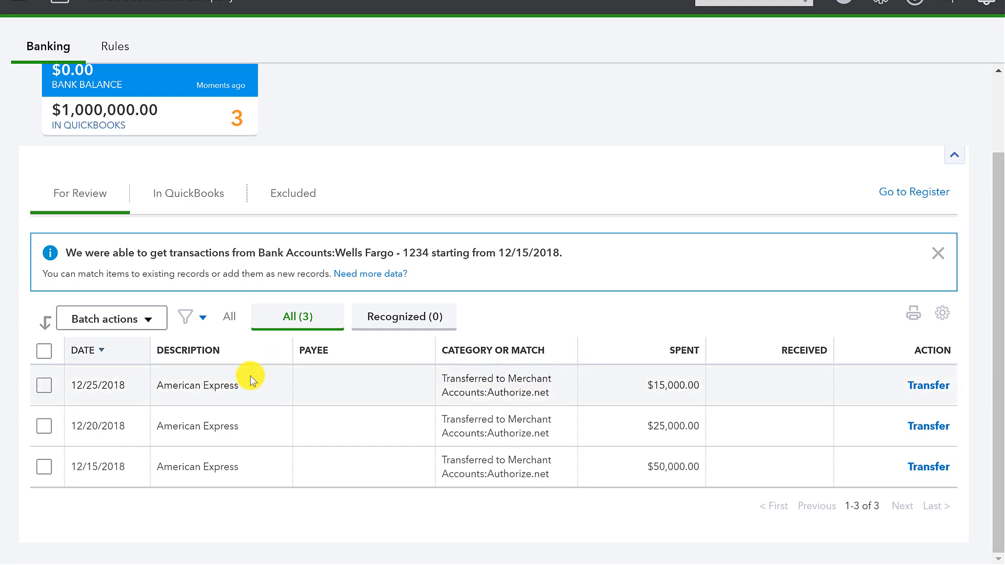
left_click(197, 385)
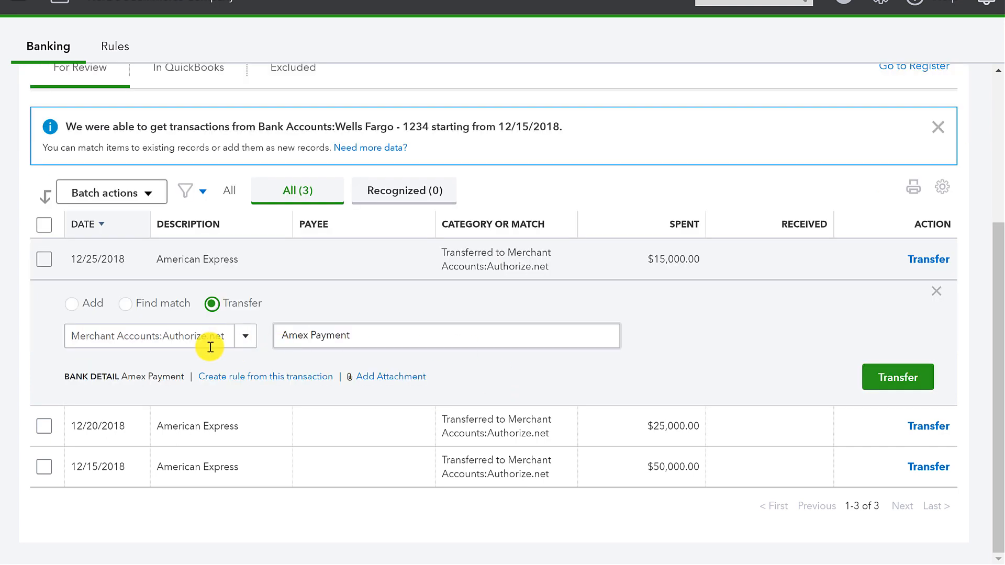
Step: Switch the $15,000 American Express transaction from Transfer to Add
left_click(71, 303)
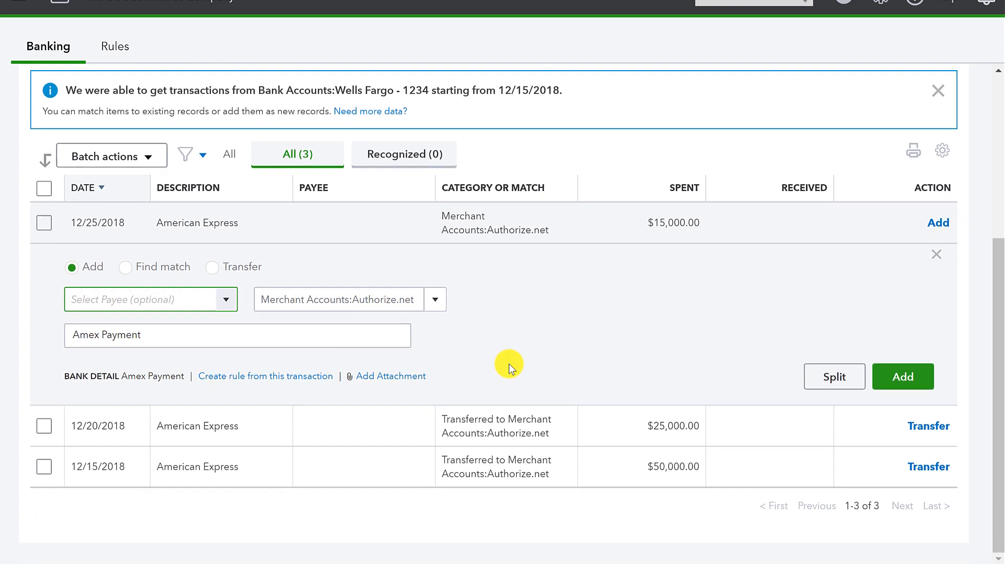
mouse_move(497, 319)
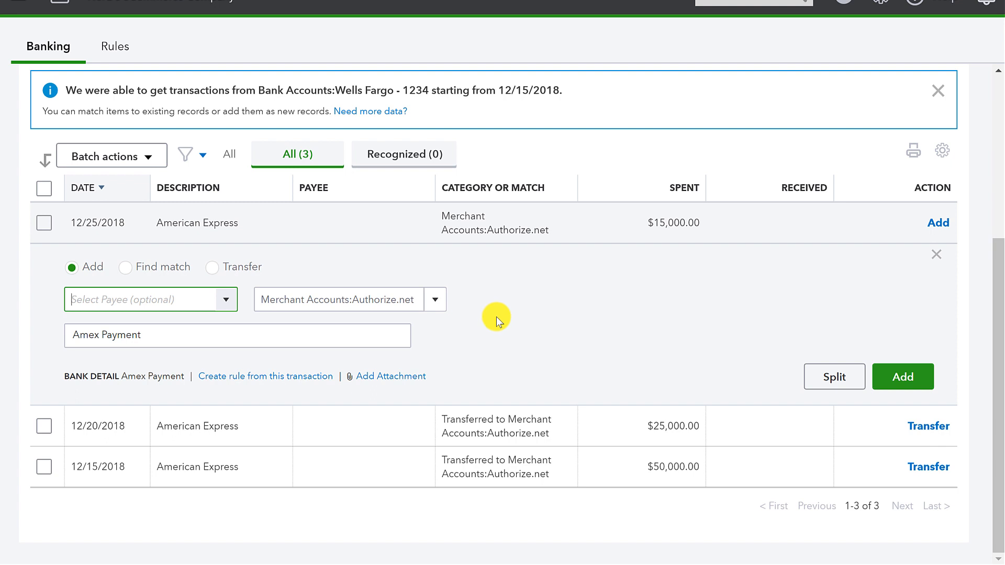
mouse_move(676, 226)
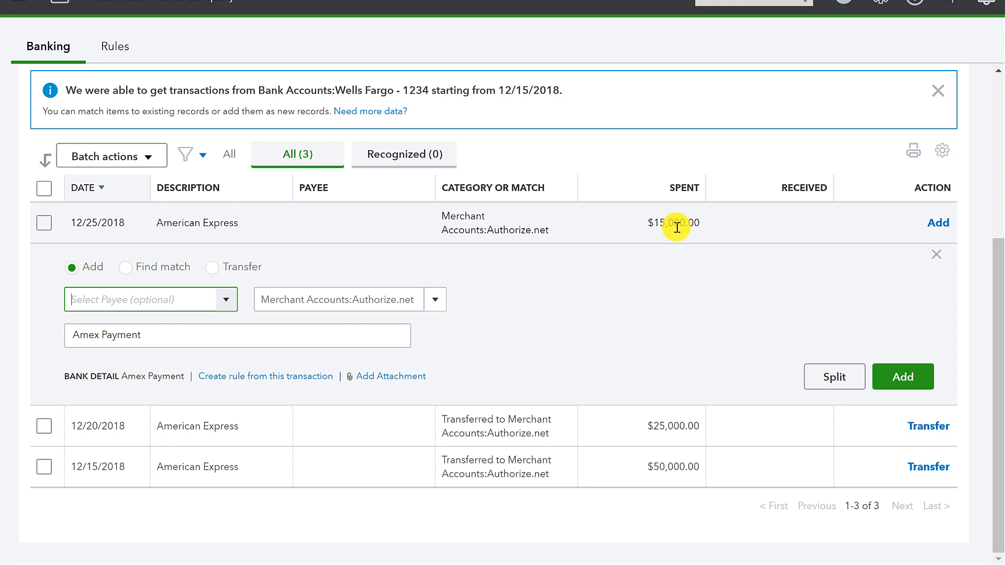
mouse_move(574, 304)
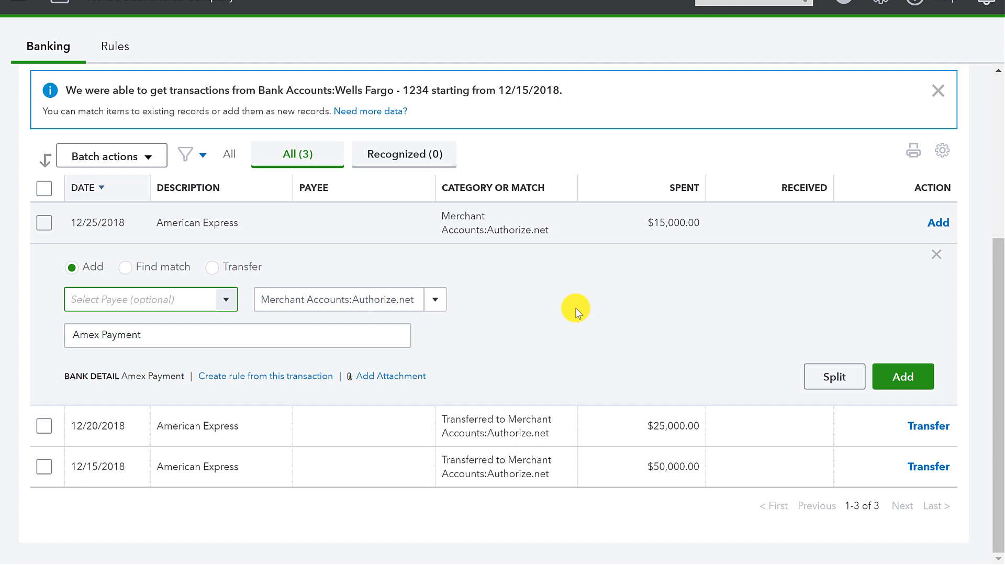
mouse_move(582, 270)
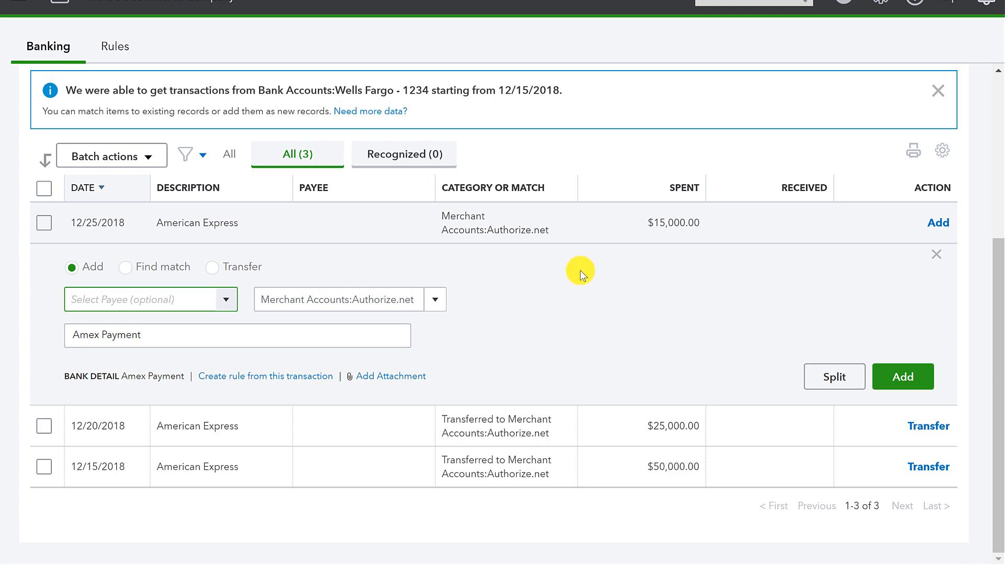
mouse_move(63, 86)
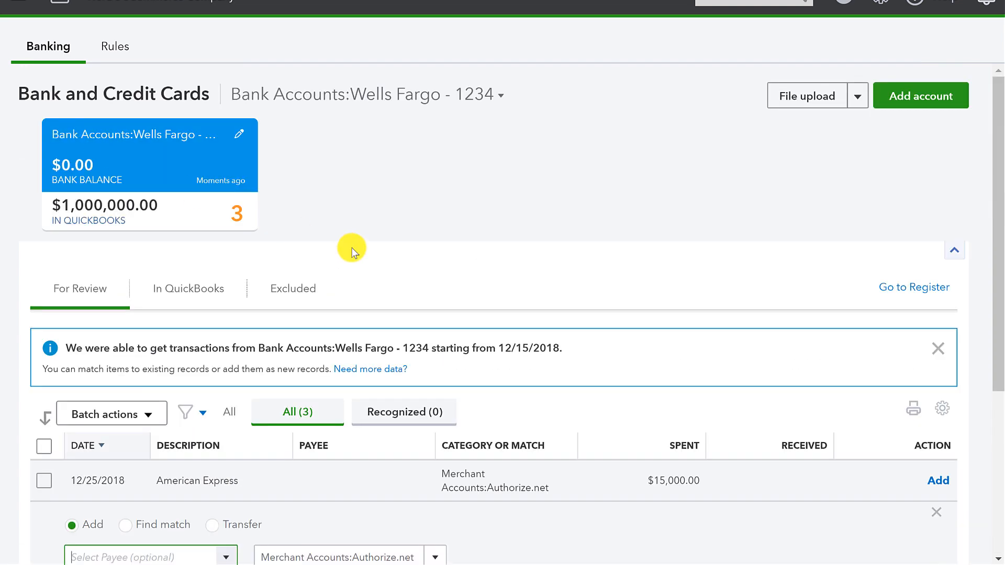
mouse_move(567, 171)
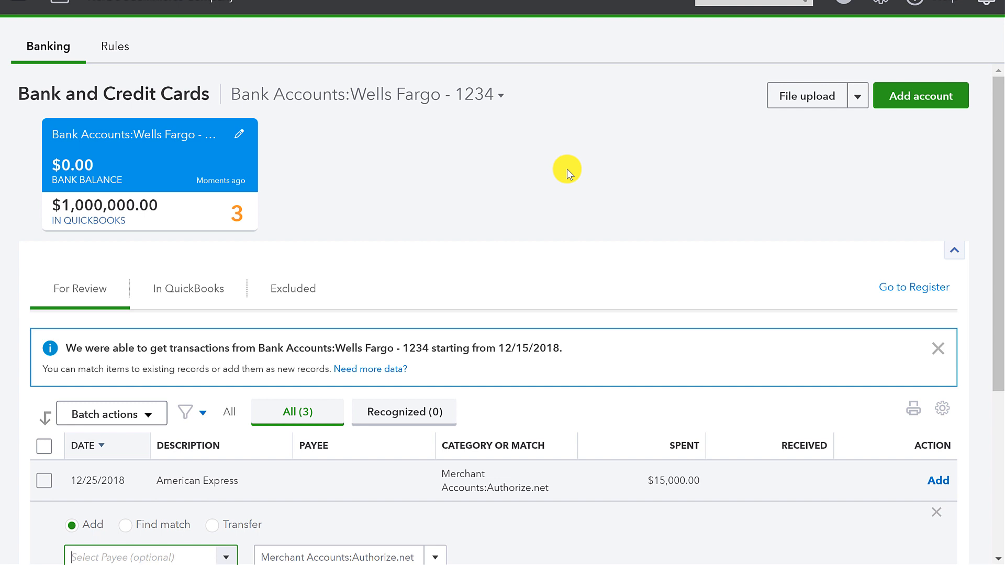
mouse_move(569, 174)
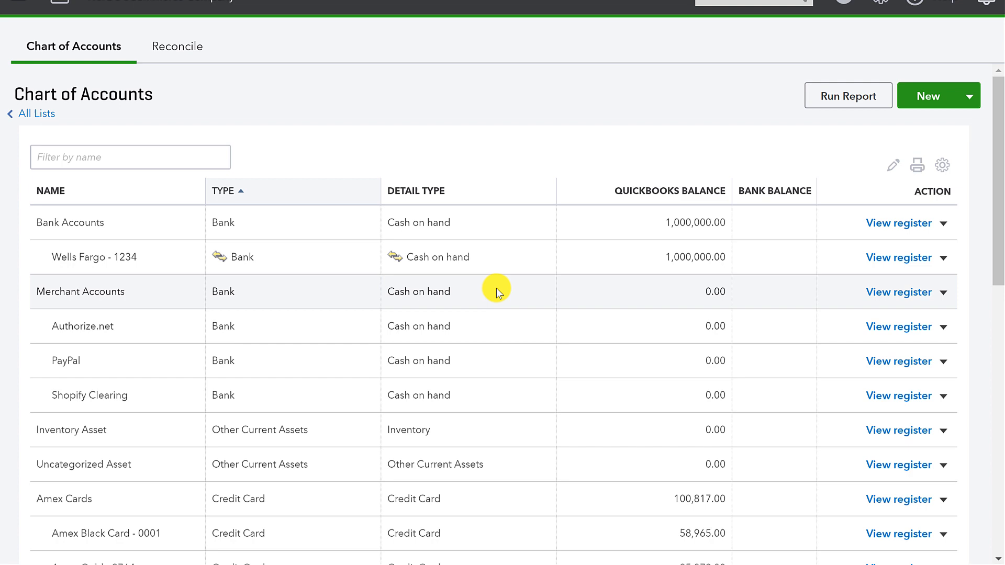
Step: Scroll the Chart of Accounts down to the Amex Cards sub-accounts
scroll("down", 3)
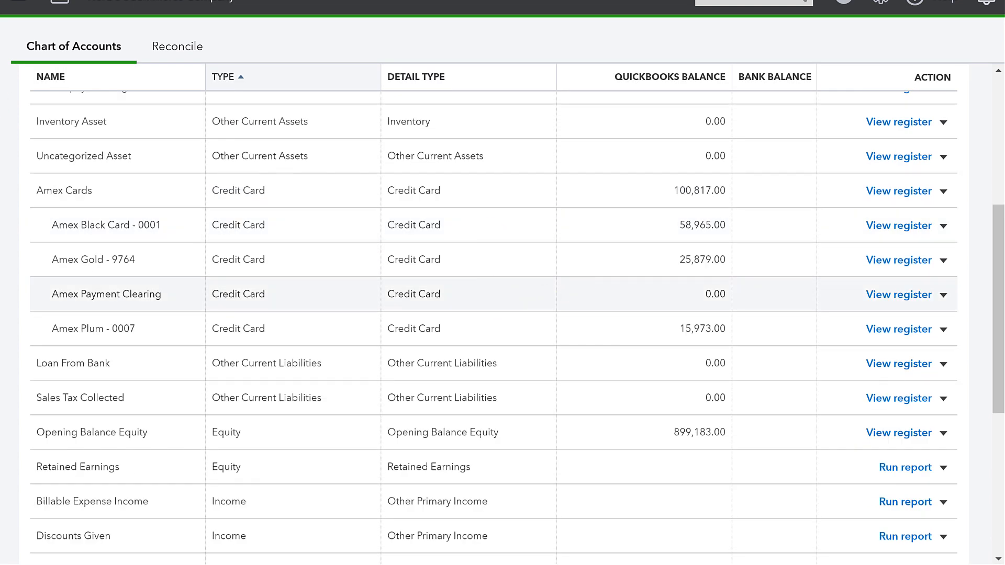
mouse_move(105, 193)
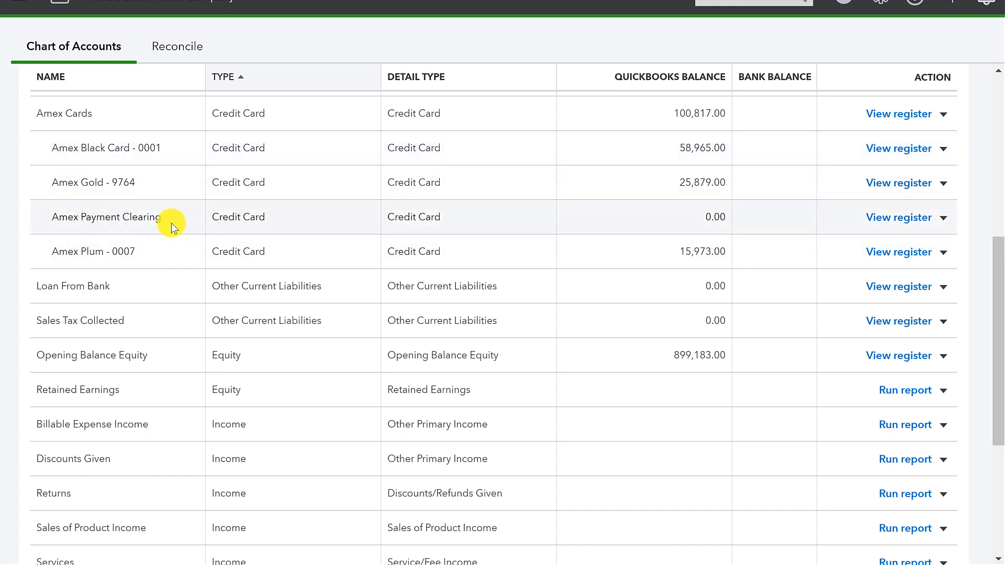
mouse_move(183, 223)
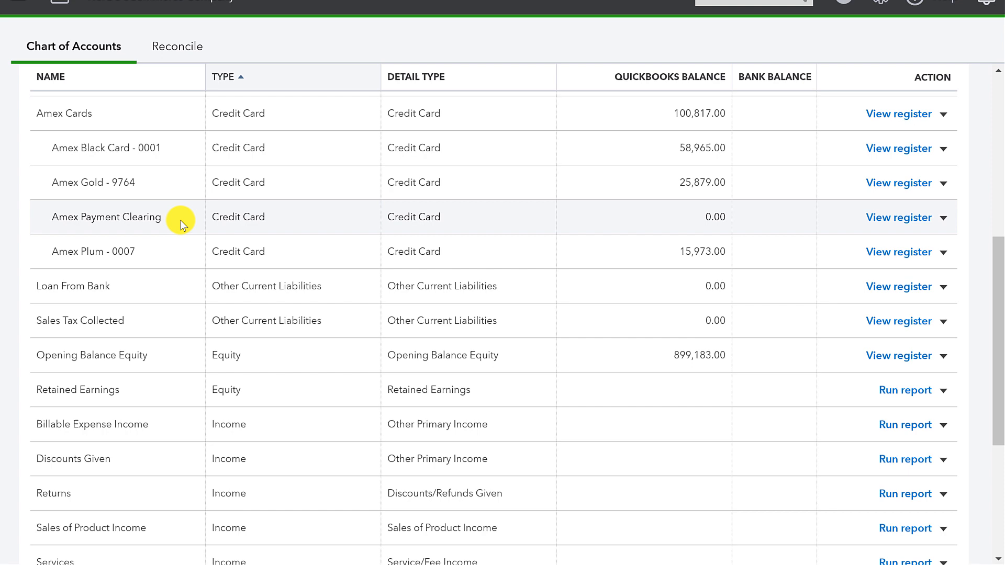
mouse_move(198, 223)
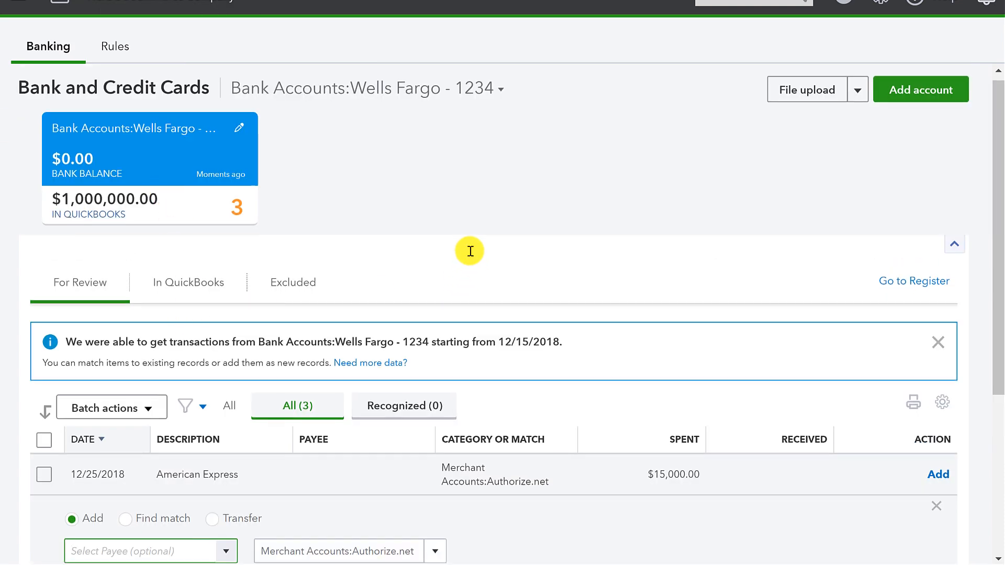
Step: Categorize the 12/25 $15,000 American Express payment as Amex Cards:Amex Payment Clearing and add it
scroll("down", 3)
type("Amex")
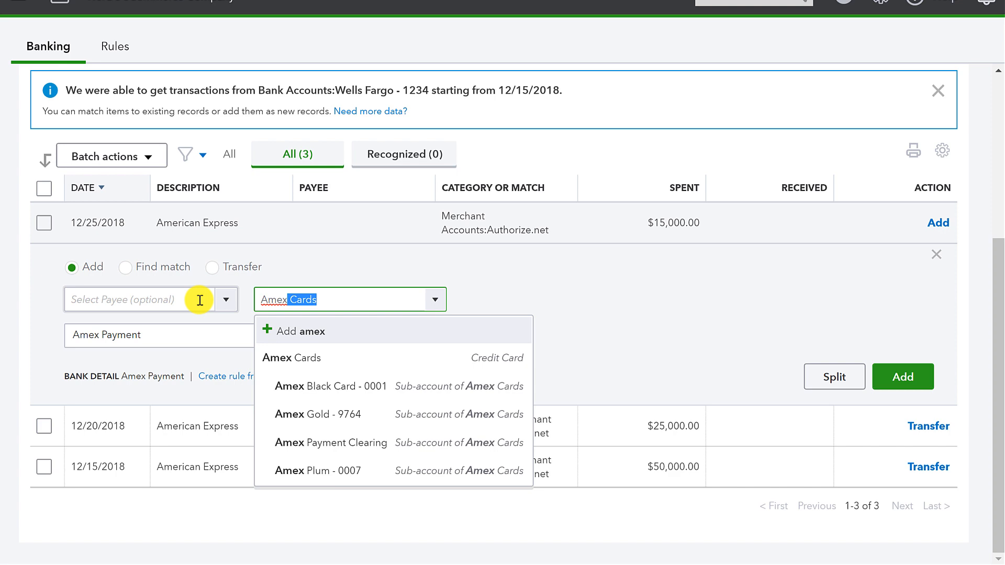
left_click(331, 442)
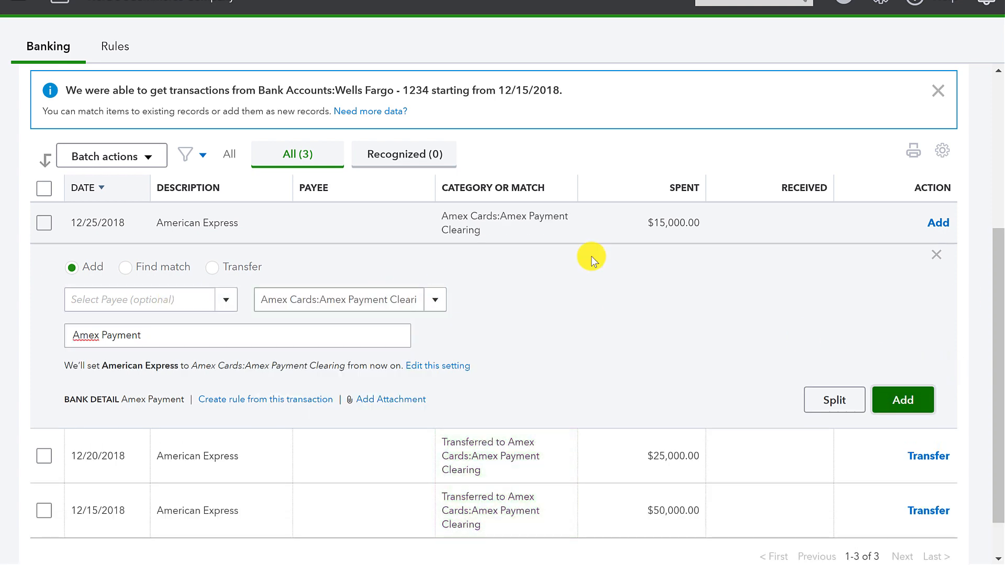
left_click(901, 400)
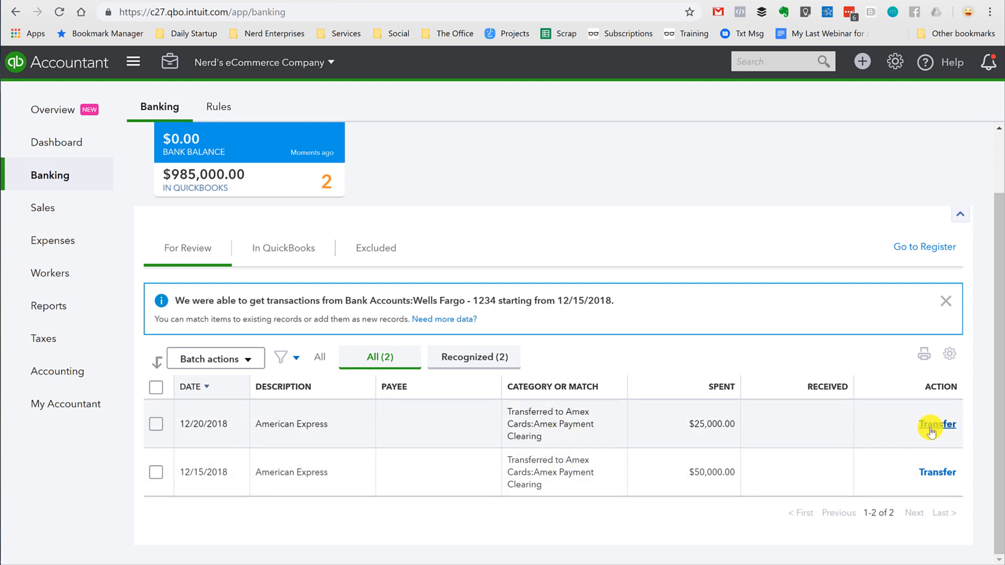
left_click(937, 423)
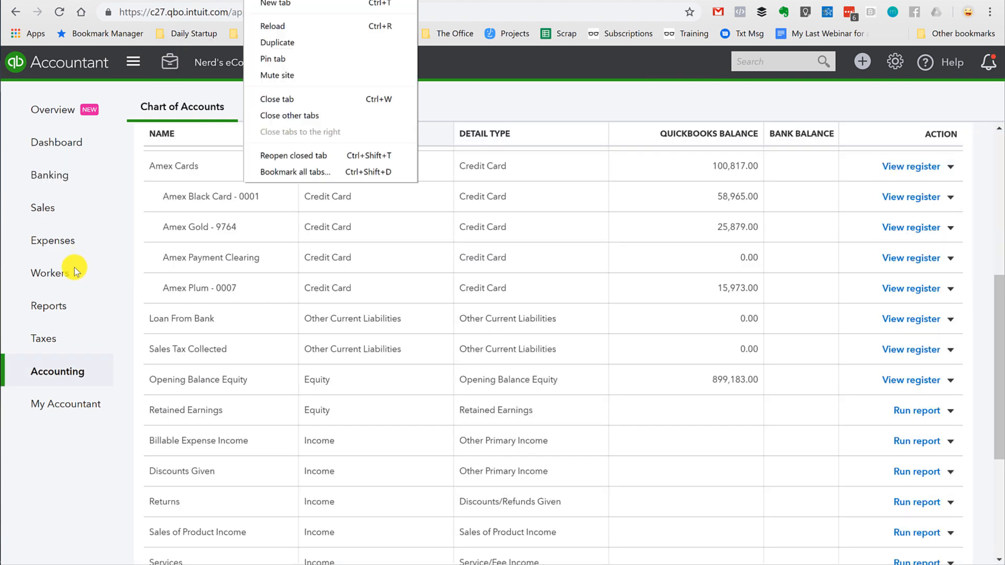
Step: Go to the Reports page from the left navigation
left_click(49, 306)
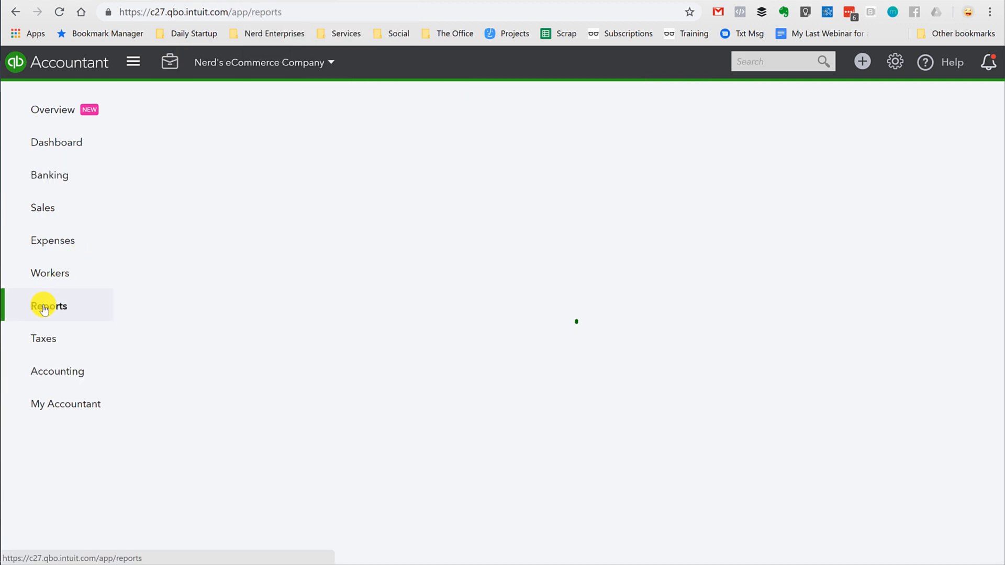
left_click(49, 306)
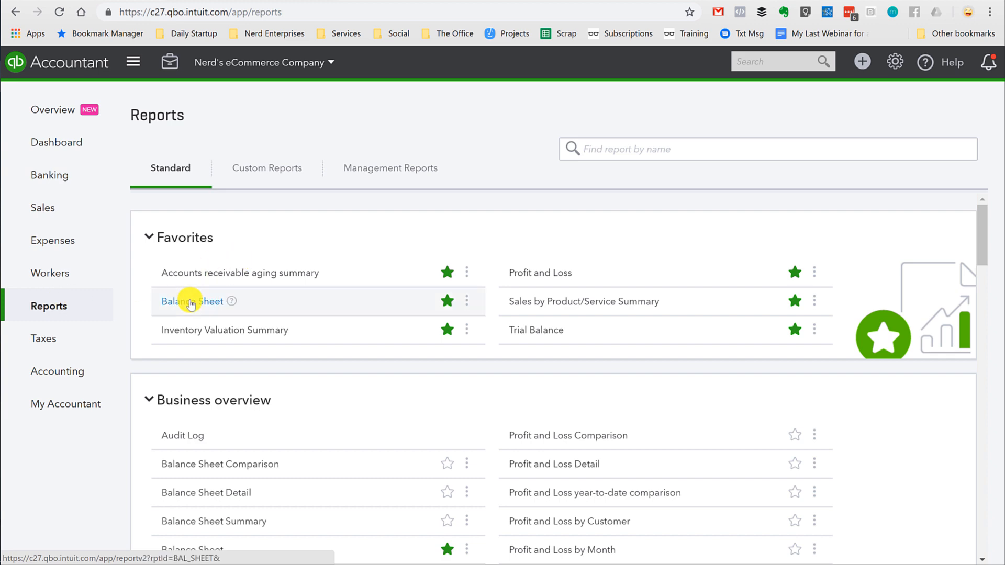
Step: Open the Balance Sheet and find Amex Payment Clearing at -90,000.00
left_click(192, 302)
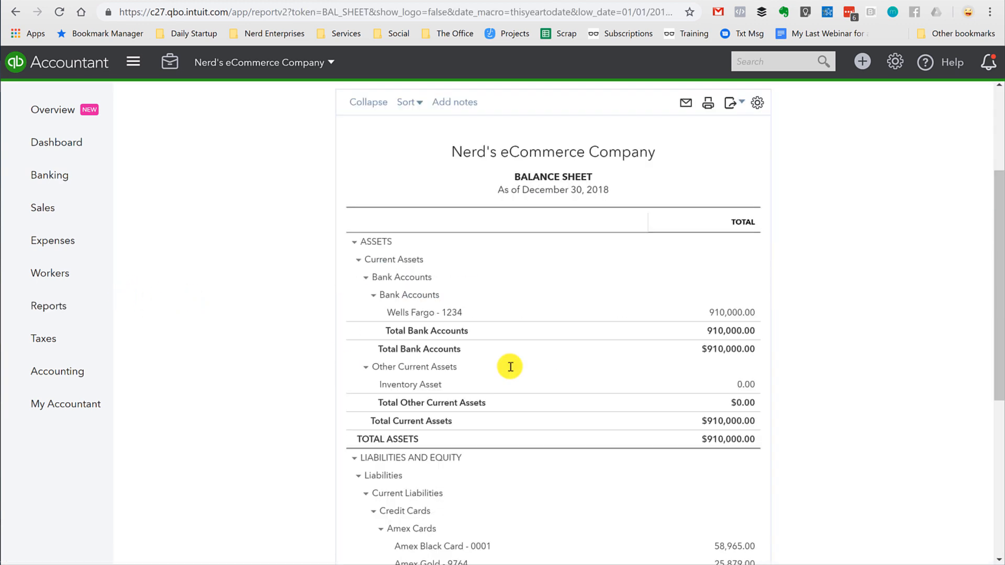
scroll("down", 3)
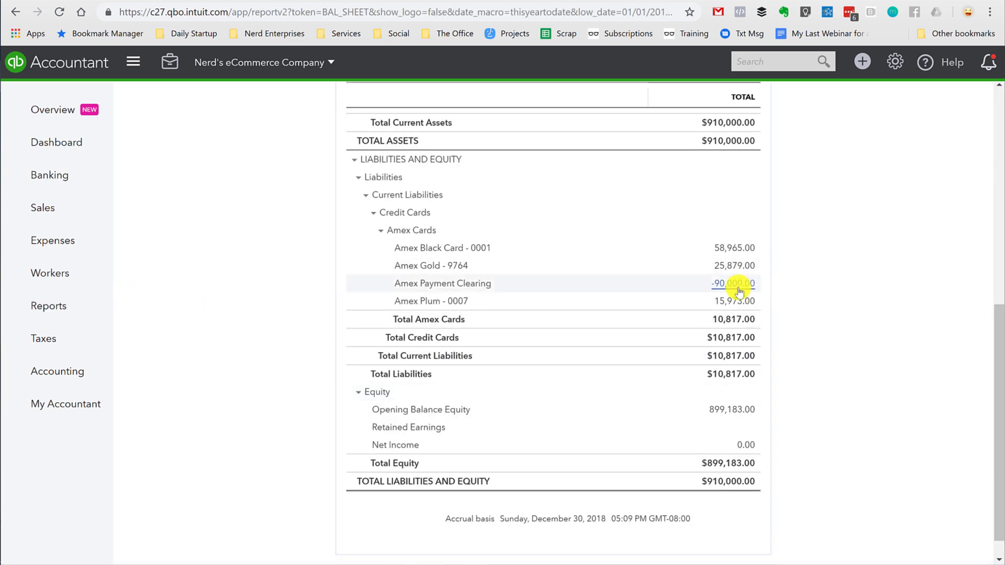
mouse_move(718, 242)
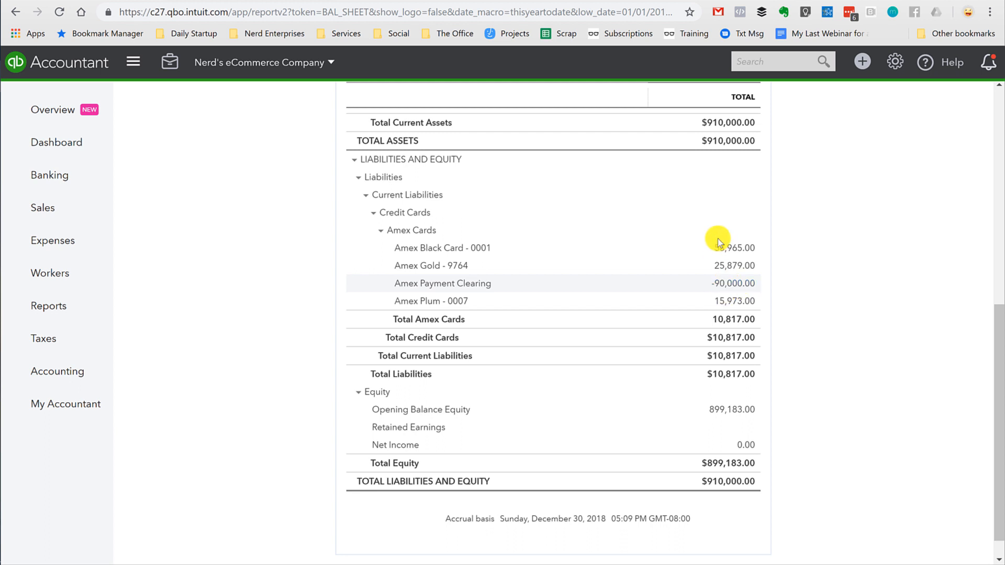
mouse_move(727, 283)
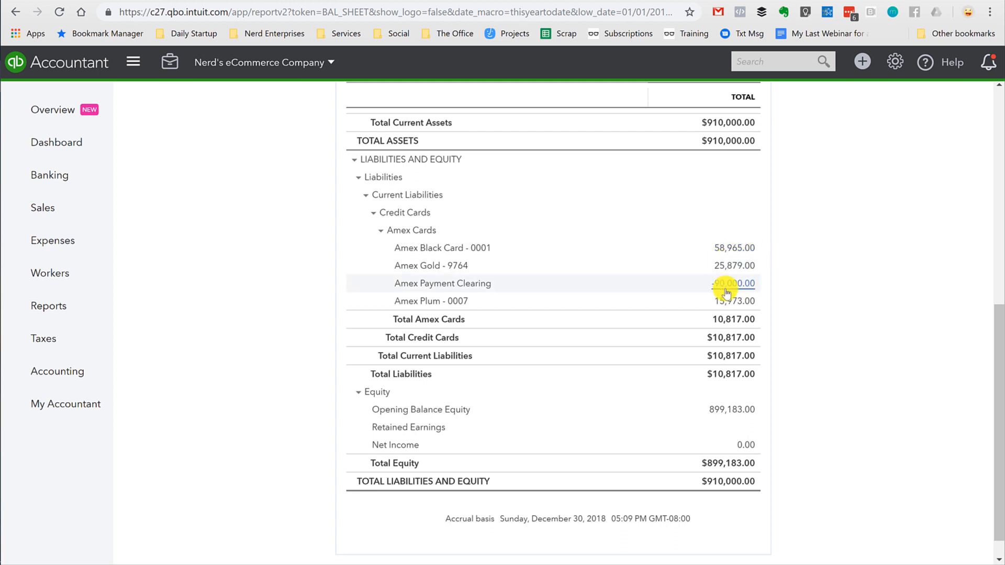
mouse_move(684, 272)
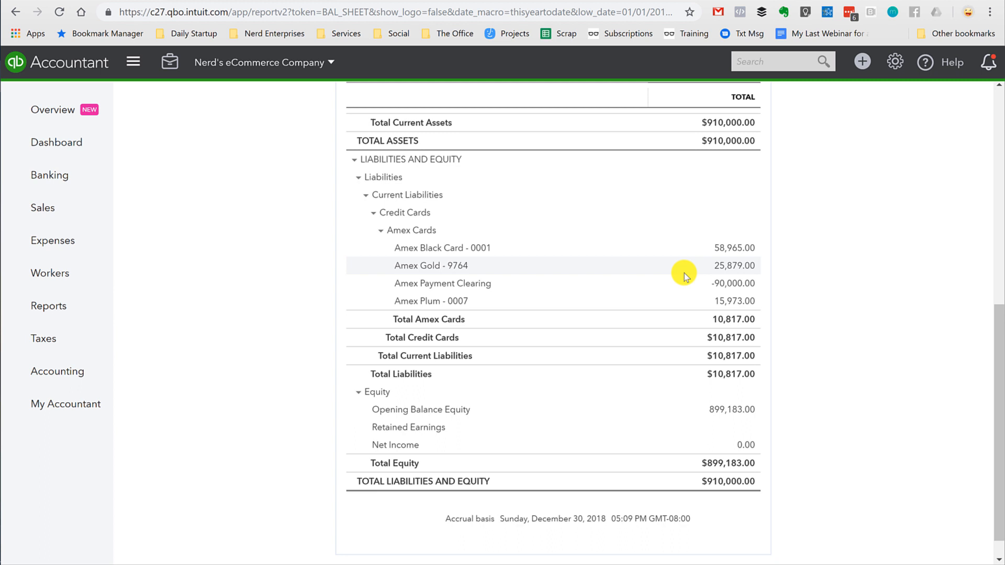
mouse_move(725, 248)
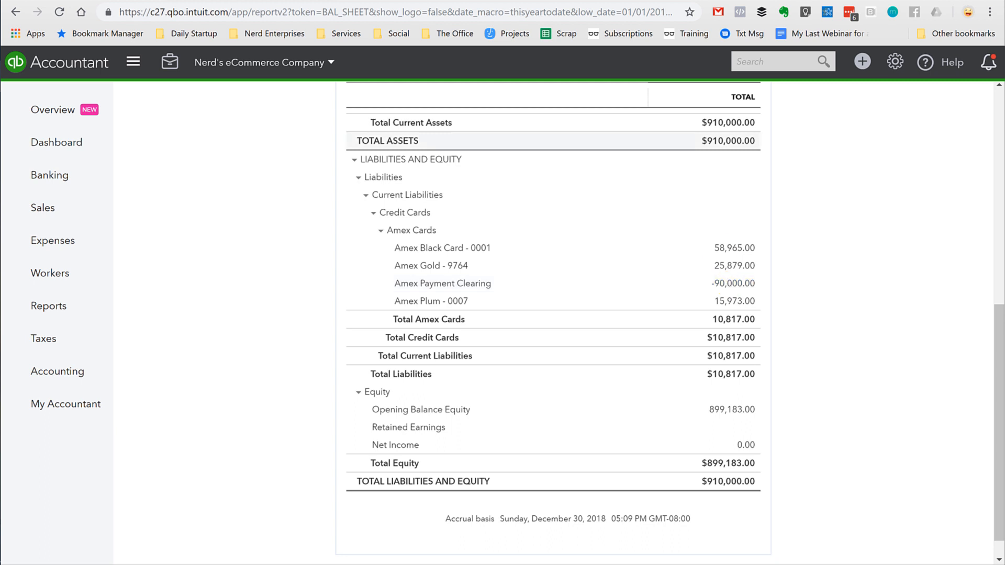
mouse_move(270, 33)
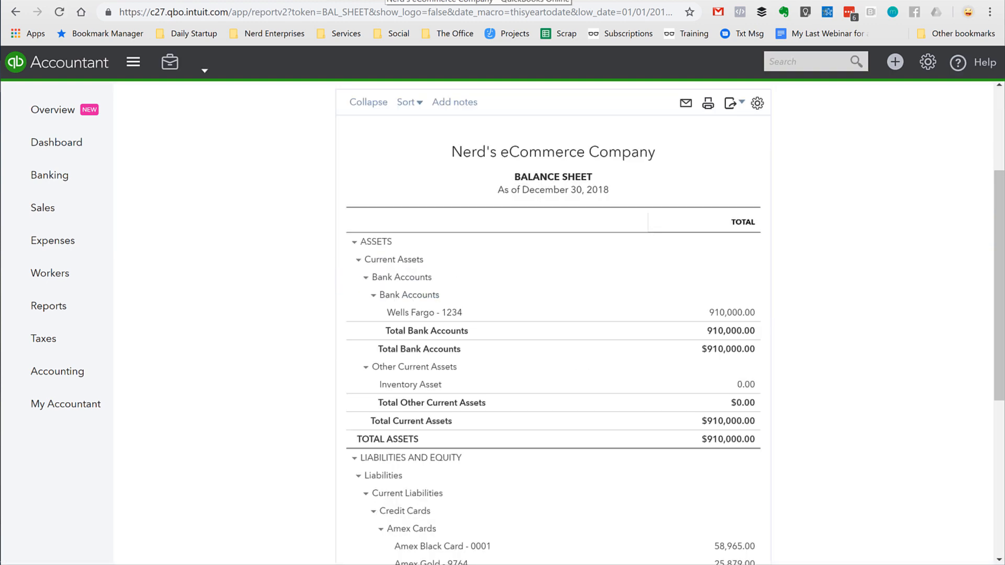
Step: Drill into the -90,000 Amex Payment Clearing balance and open the 12/15 $50,000 transfer
scroll("down", 3)
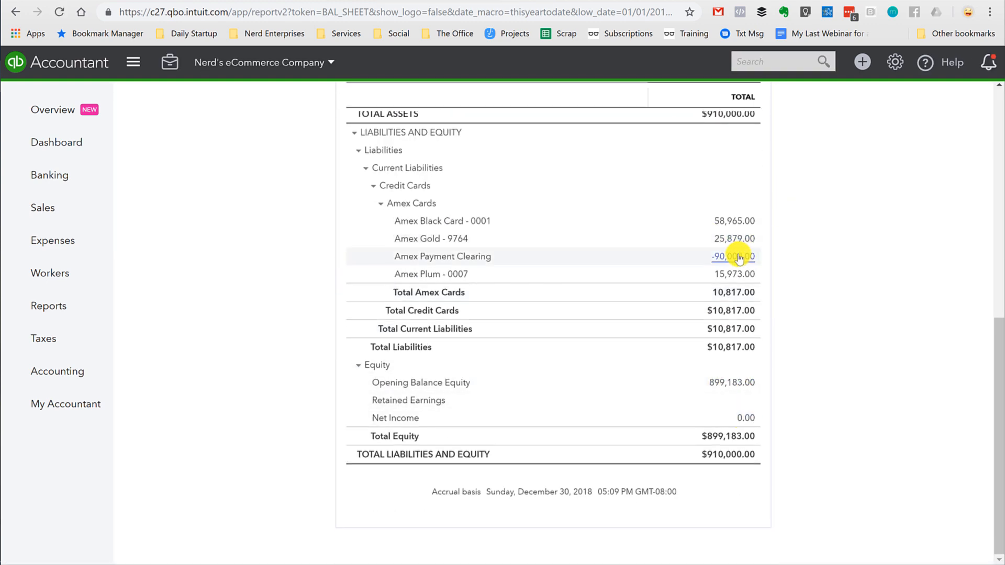
left_click(733, 256)
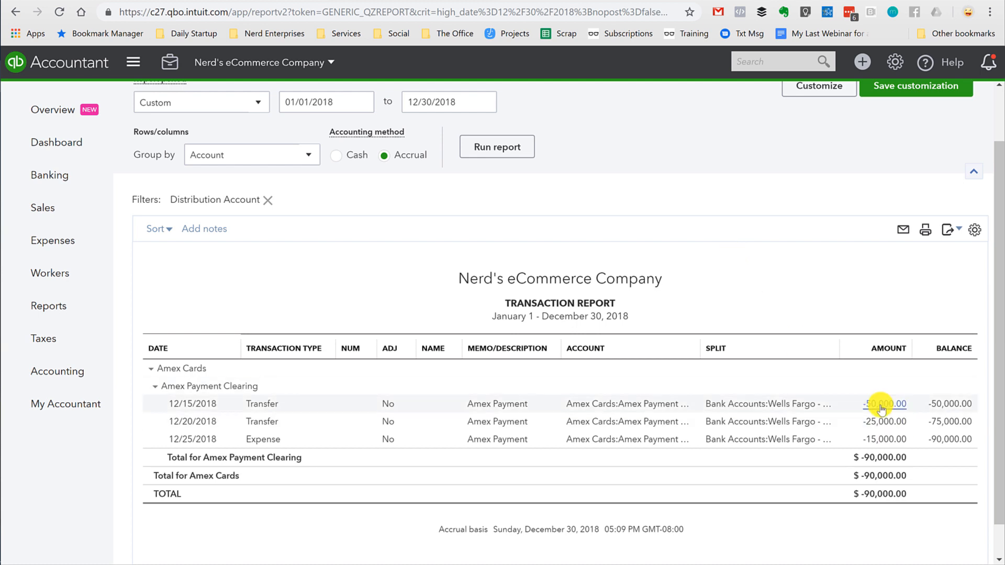
left_click(885, 403)
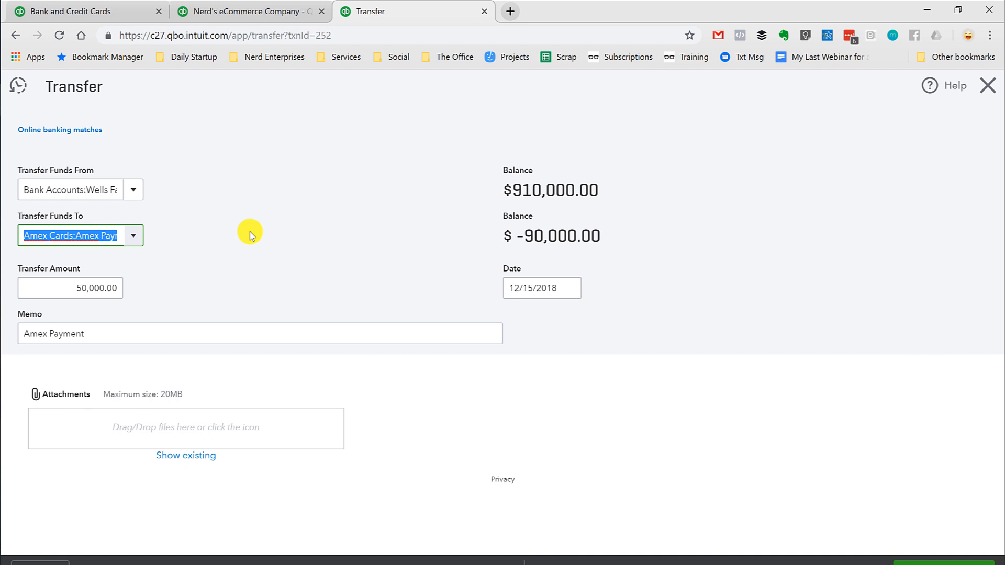
Step: Change the transfer's destination to Amex Black Card - 0001 and save it
type("b")
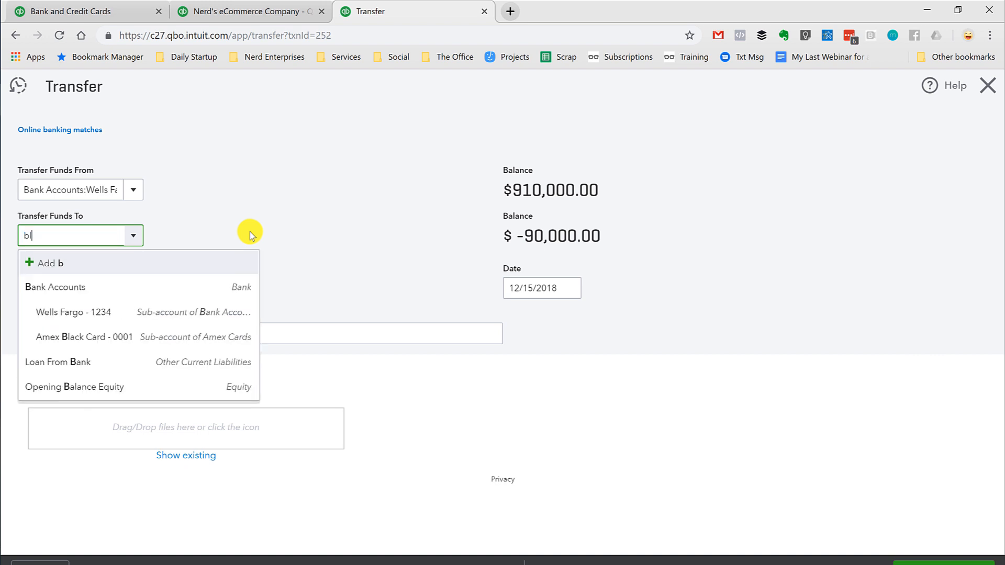
left_click(84, 336)
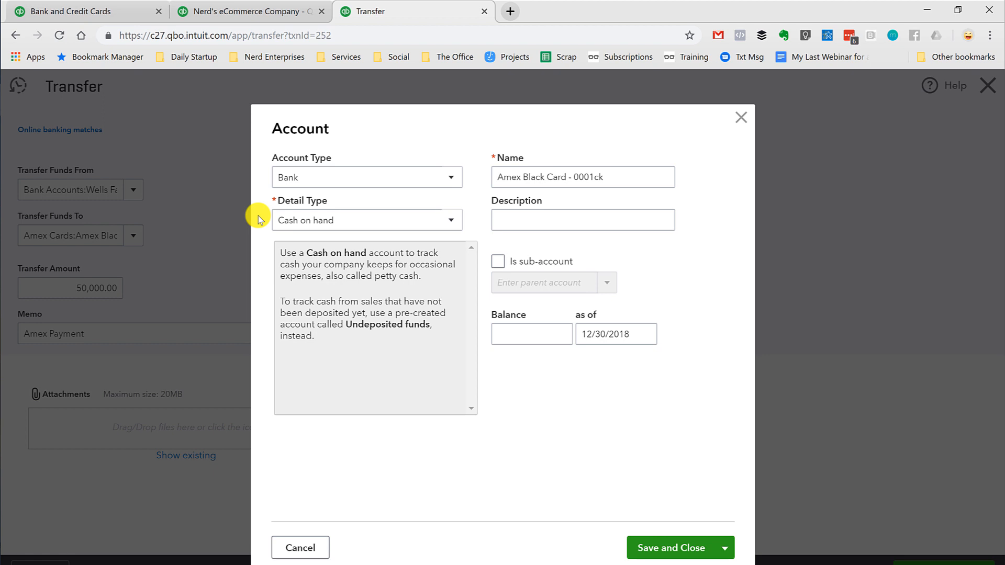
left_click(300, 548)
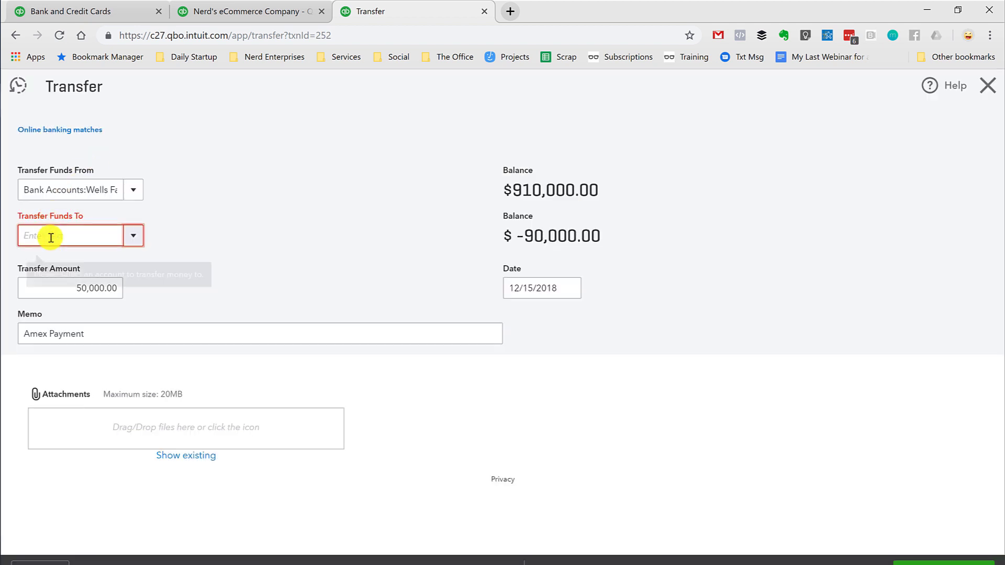
type("amex")
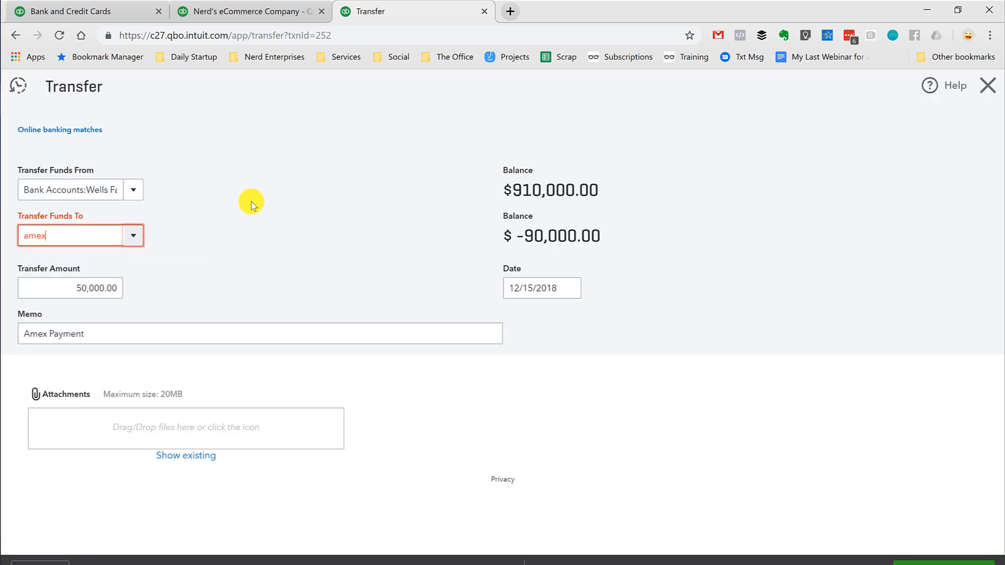
left_click(71, 235)
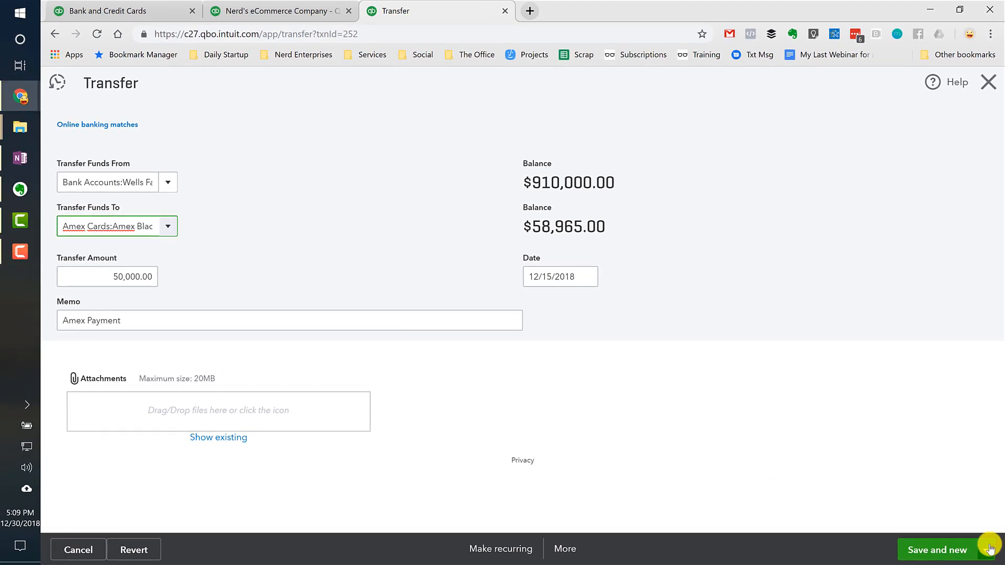
left_click(936, 550)
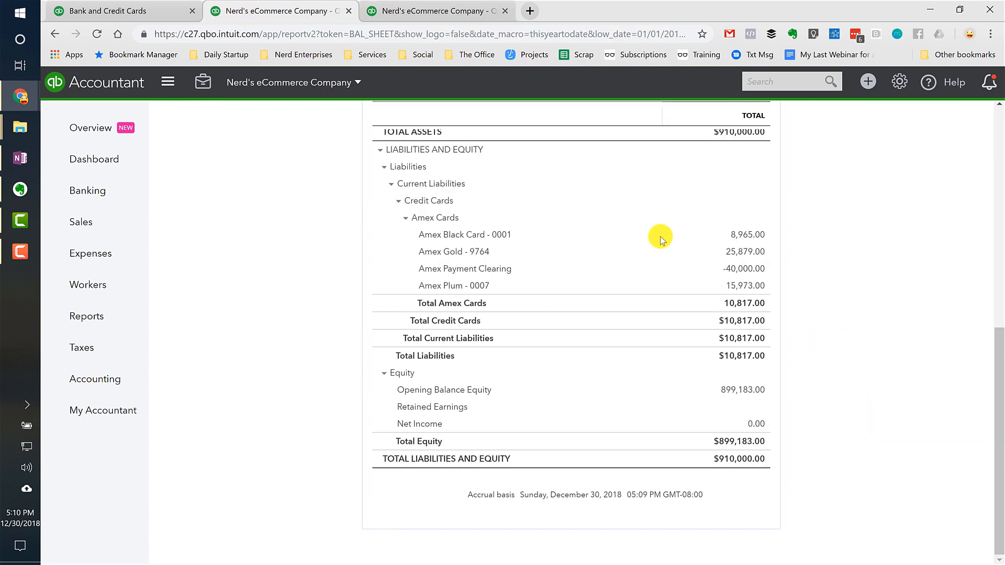
mouse_move(431, 33)
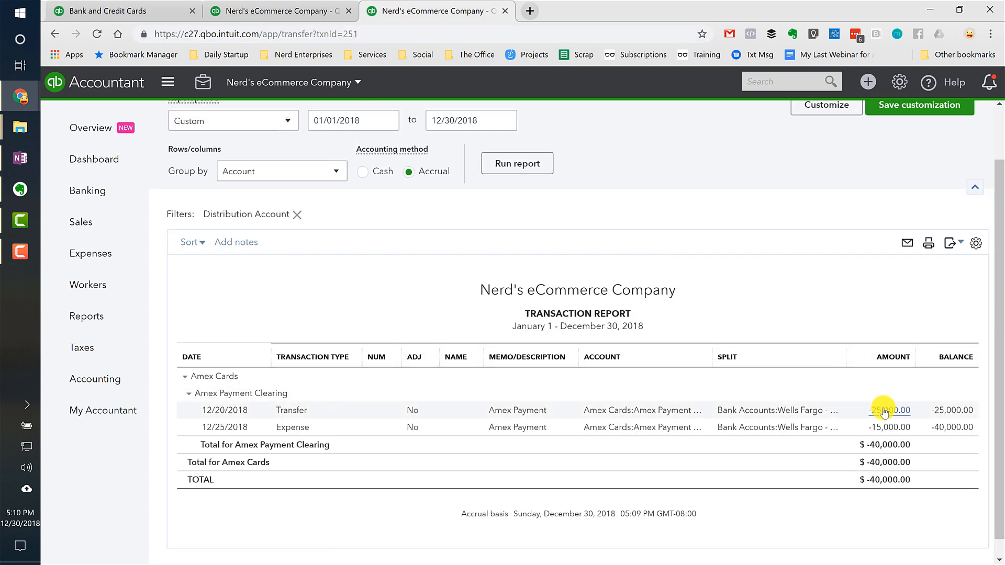
left_click(889, 410)
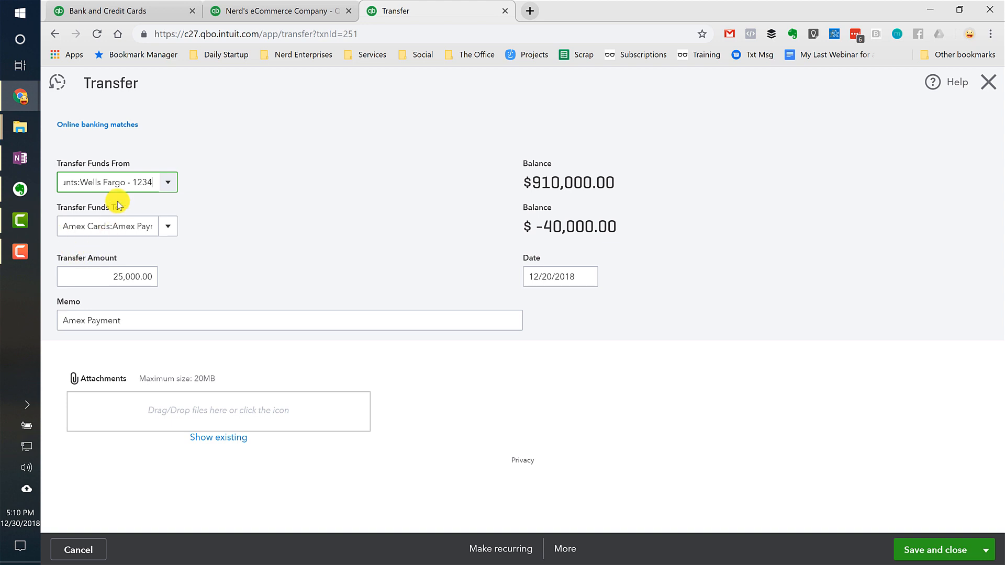
type("go")
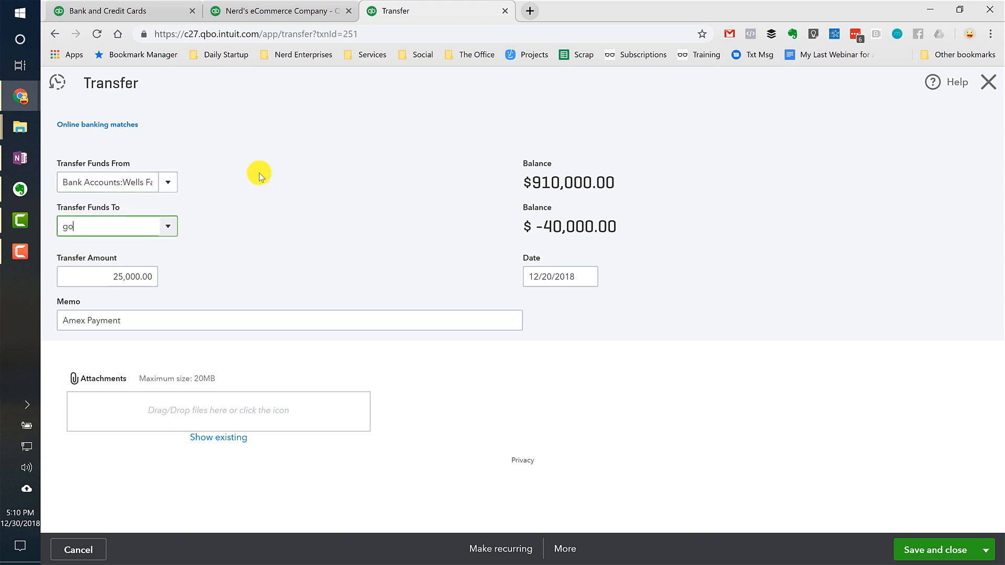
left_click(116, 226)
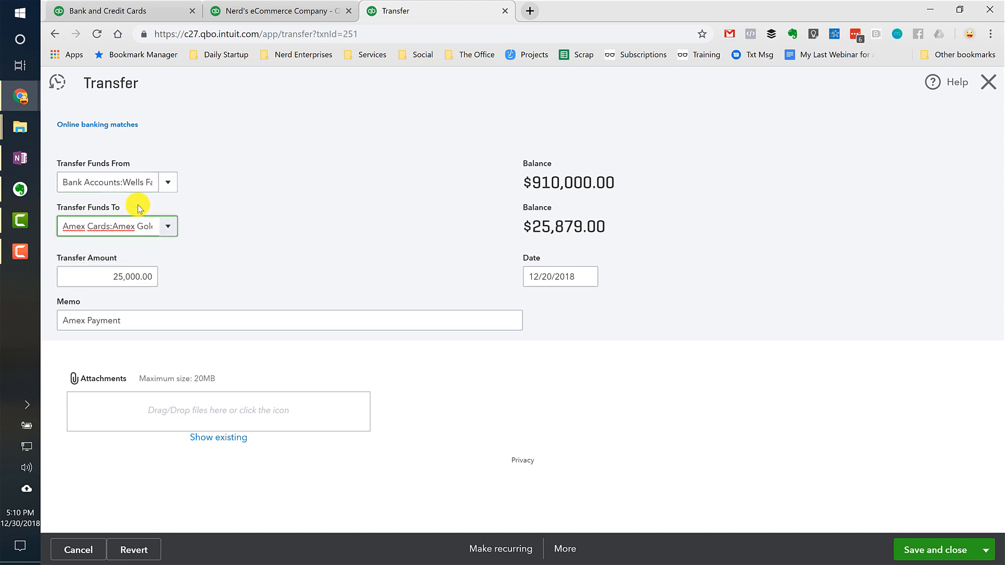
left_click(134, 549)
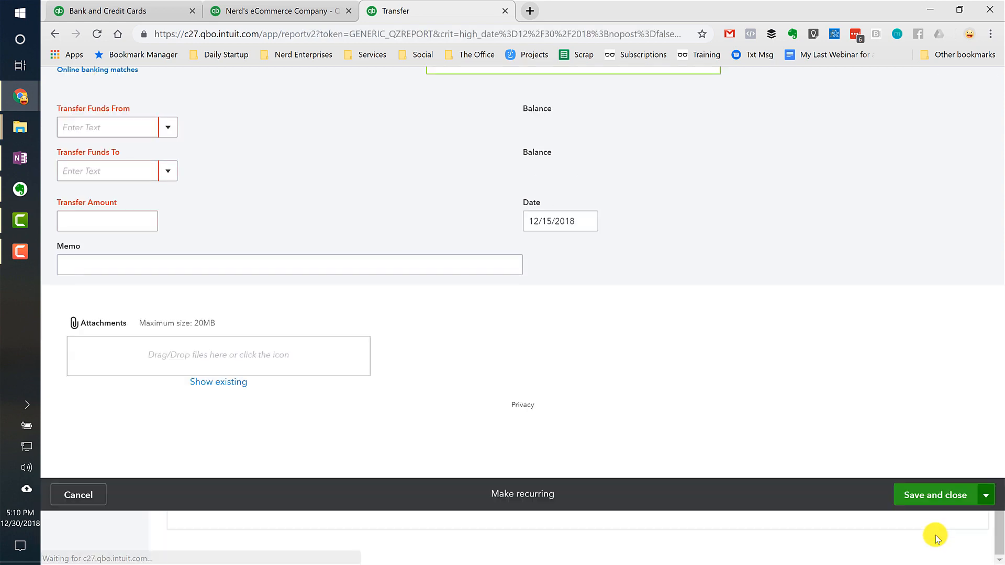
left_click(935, 495)
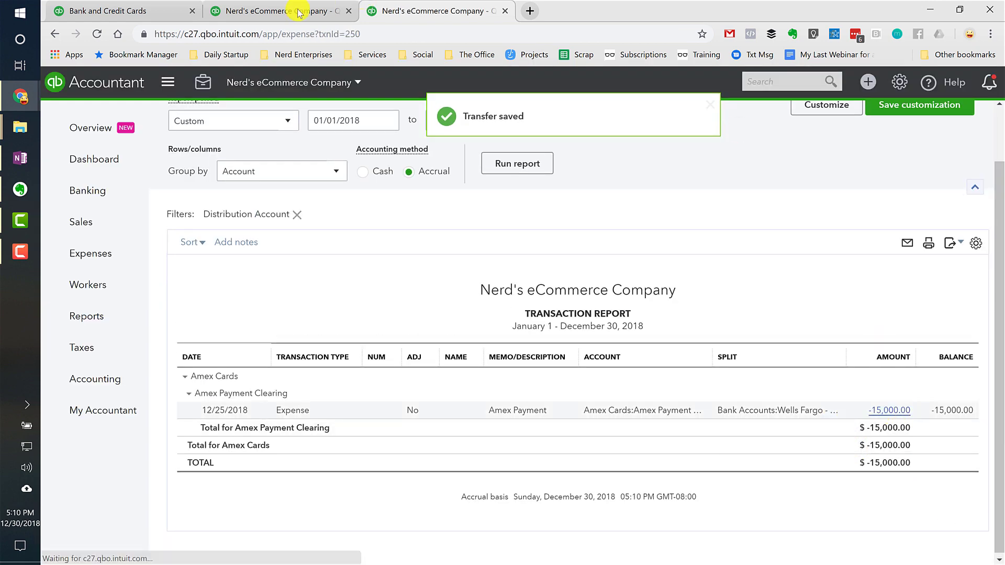
Step: Change the $15,000 expense's line 1 account to Amex Plum - 0007, then save and close
left_click(279, 11)
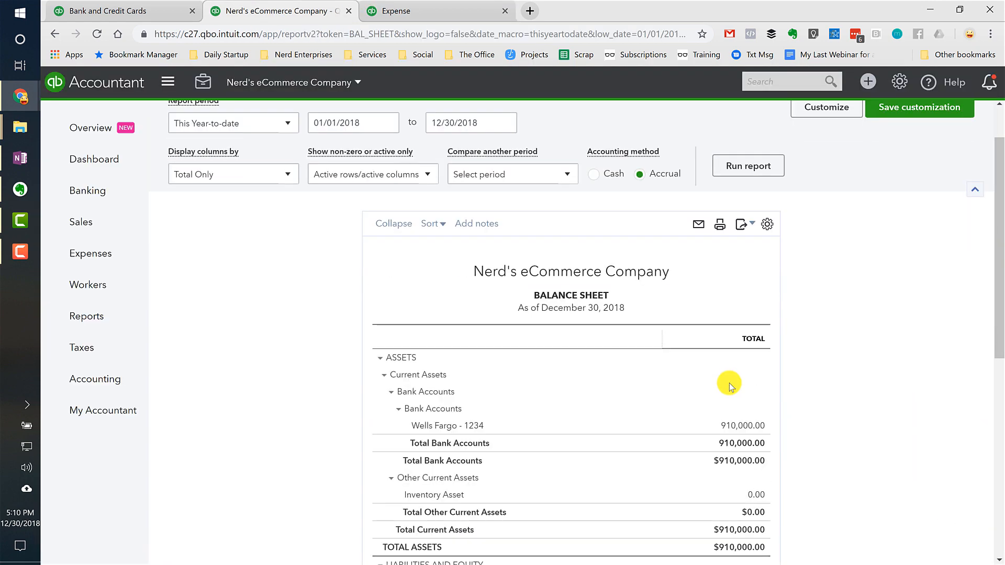
scroll("down", 3)
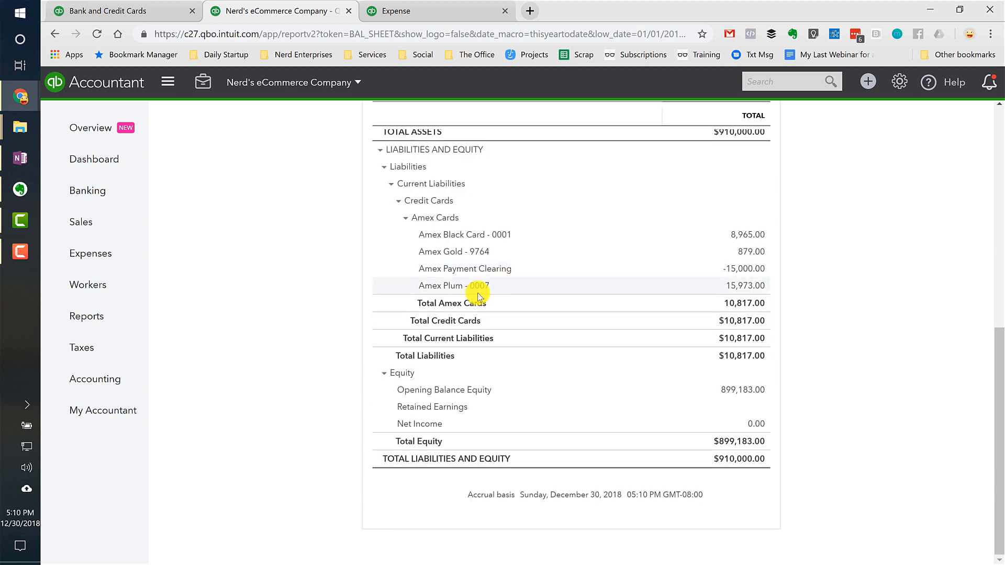
left_click(465, 269)
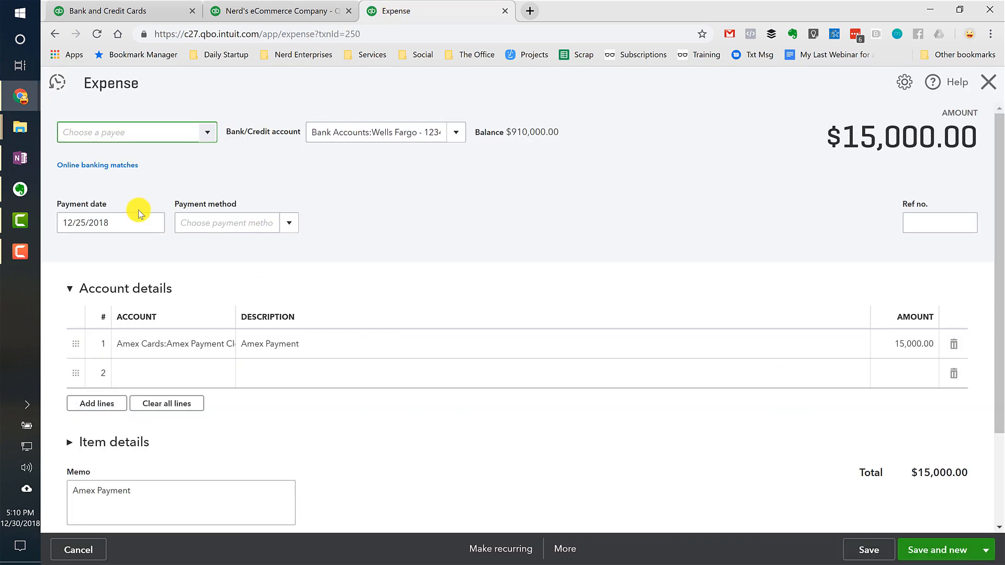
mouse_move(199, 348)
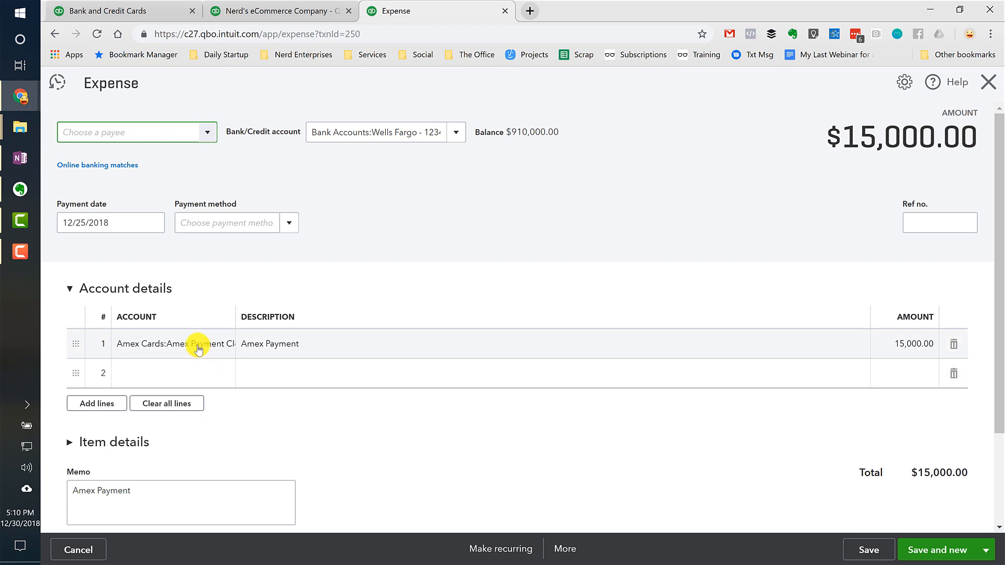
left_click(199, 343)
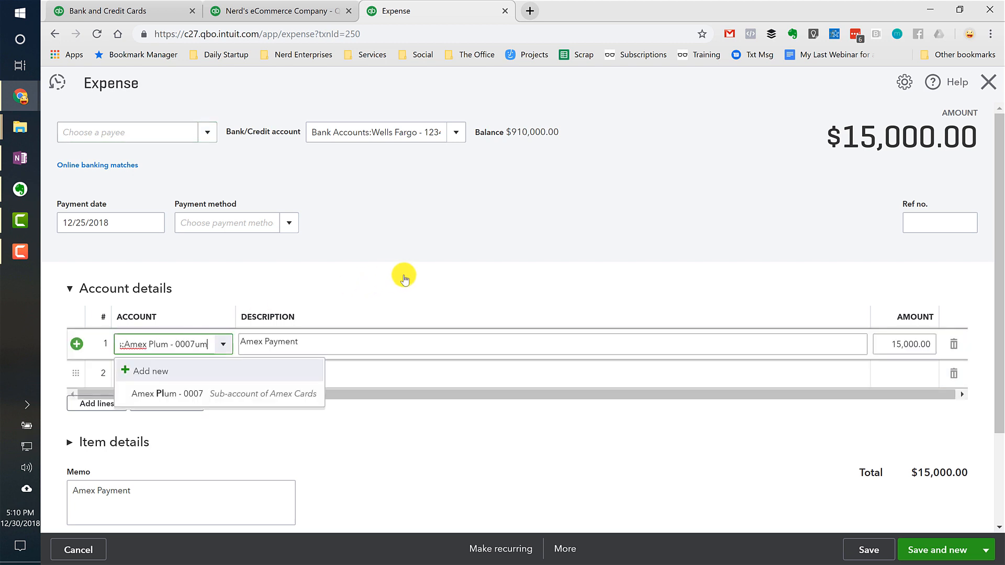
left_click(152, 370)
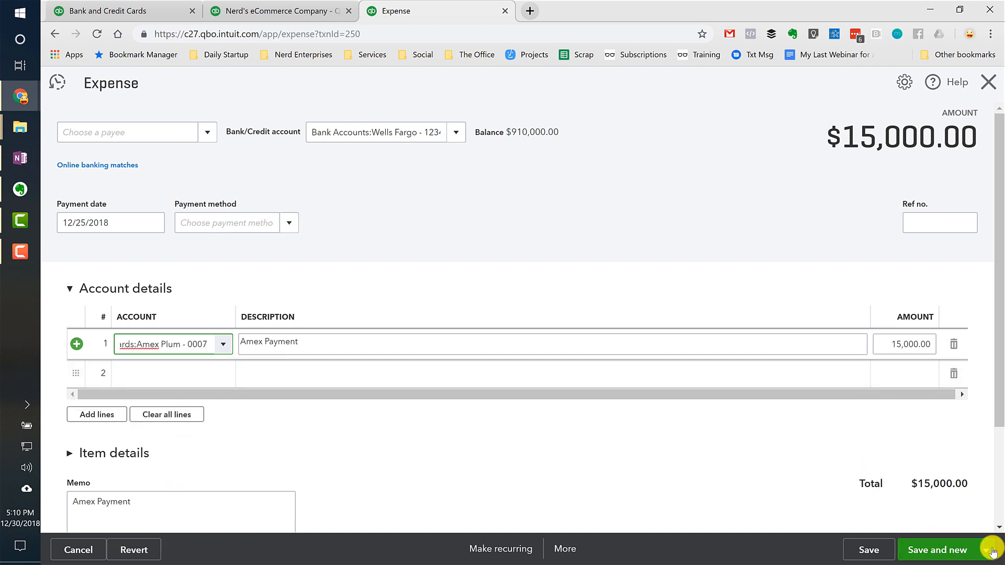
left_click(989, 550)
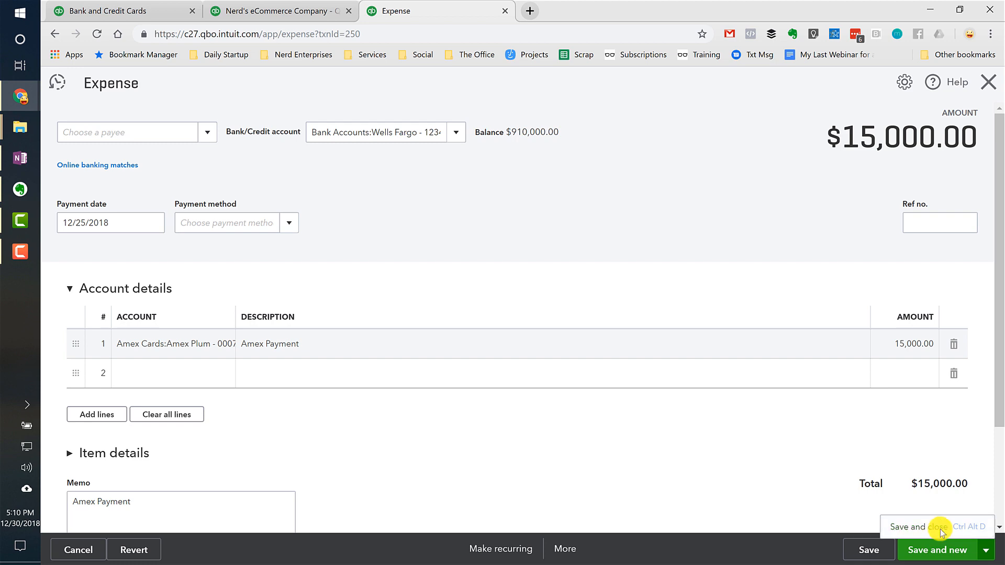
left_click(913, 527)
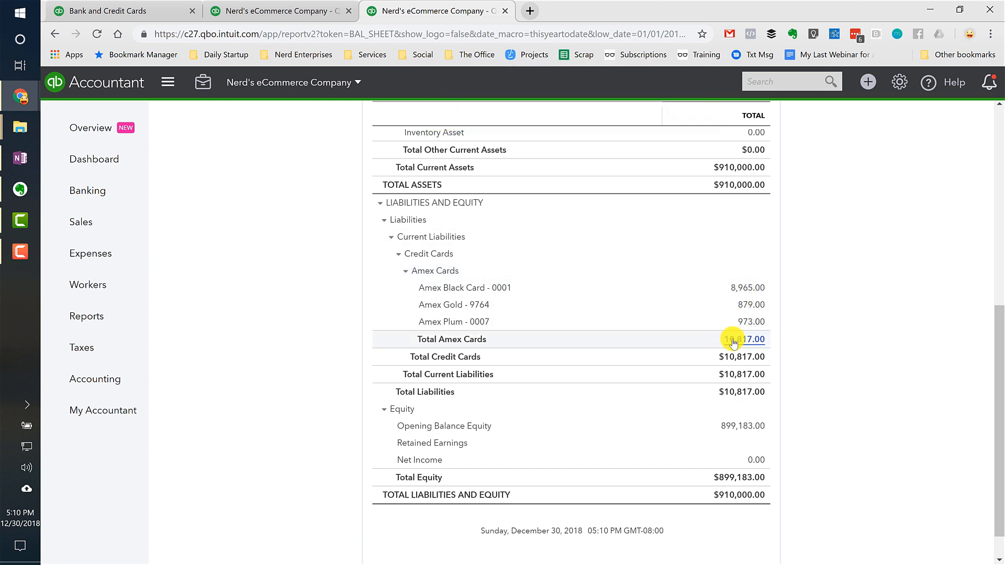
mouse_move(741, 305)
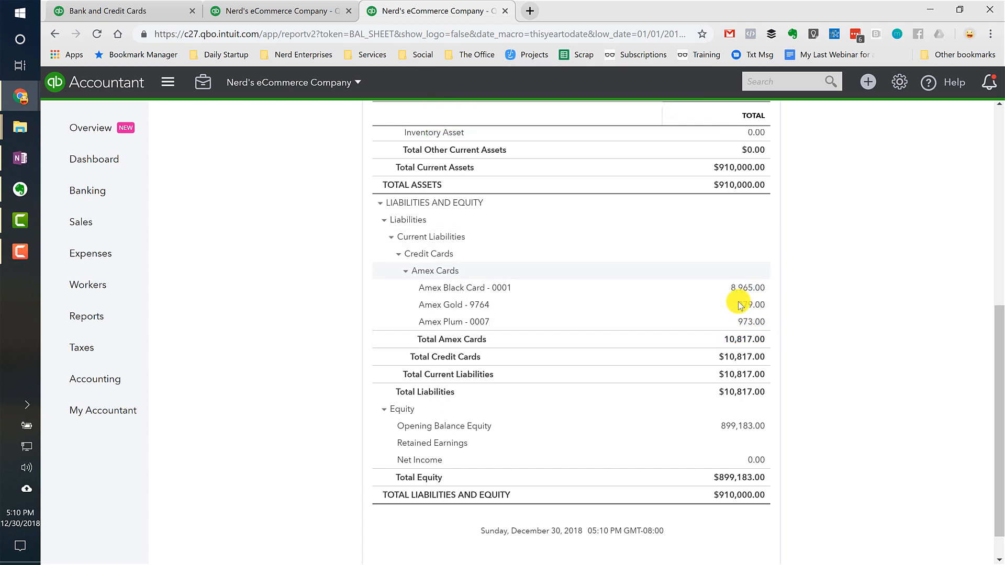
mouse_move(727, 283)
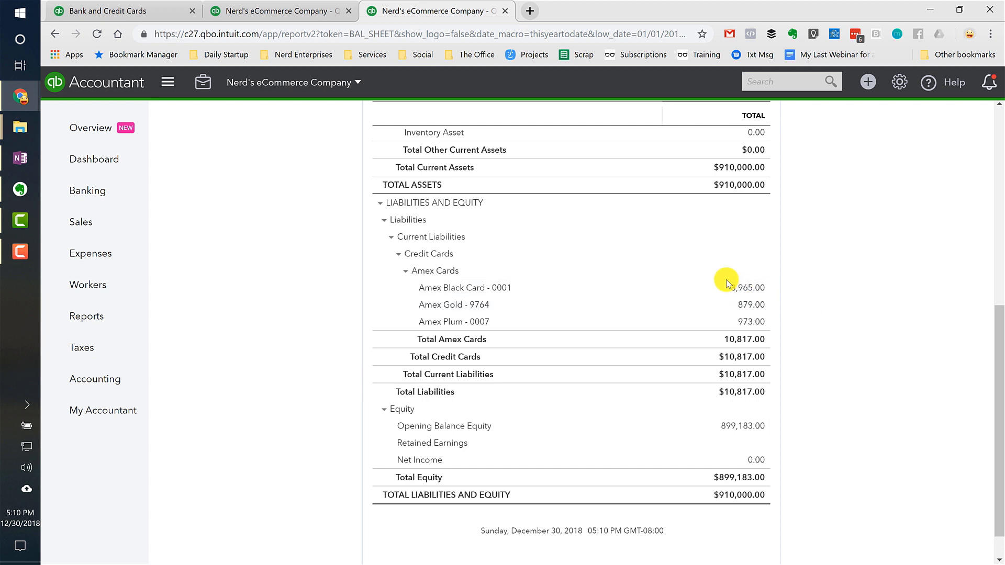
mouse_move(940, 294)
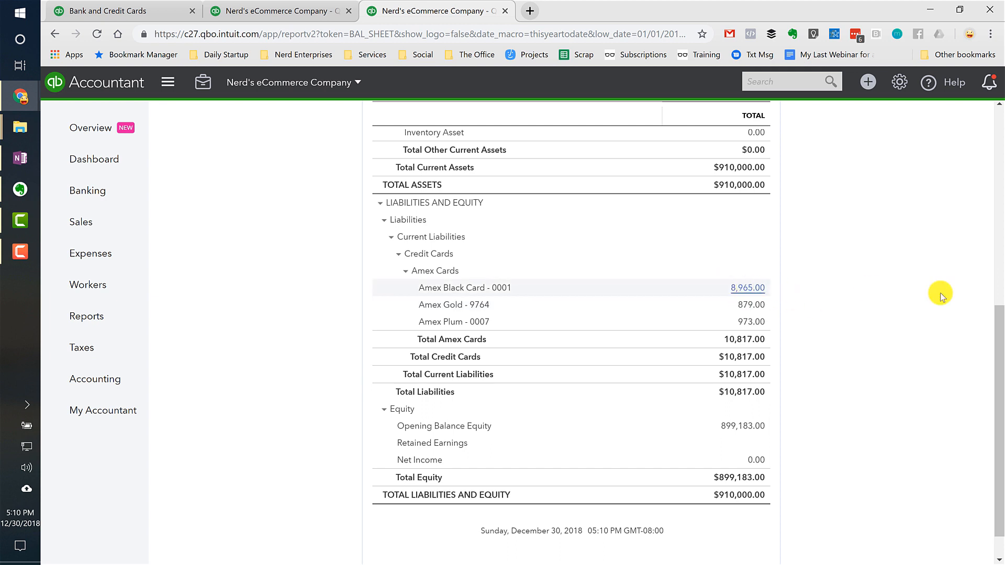
mouse_move(829, 298)
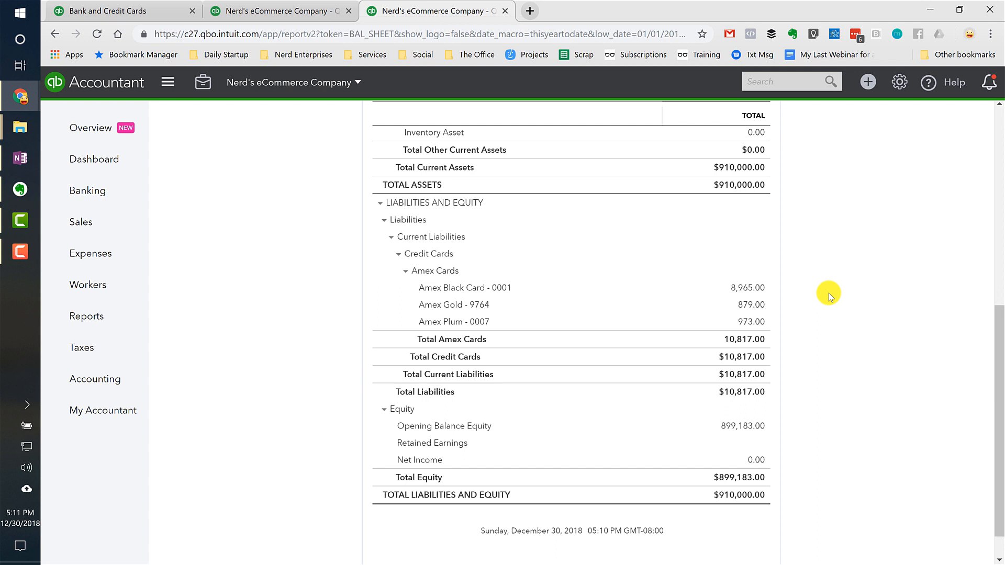
mouse_move(91, 148)
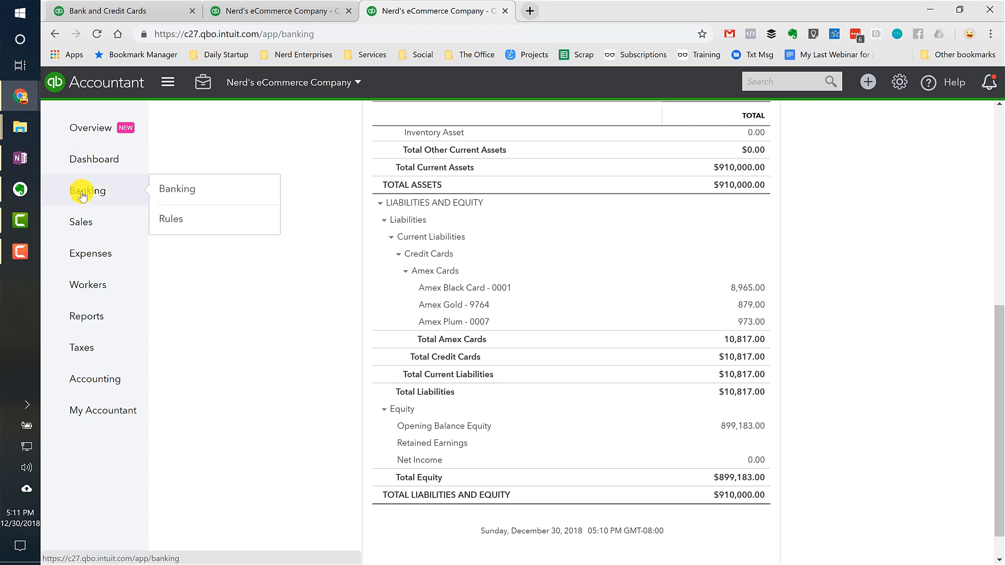
Step: Open Banking to confirm Wells Fargo shows "All done!" with nothing left to review
left_click(177, 189)
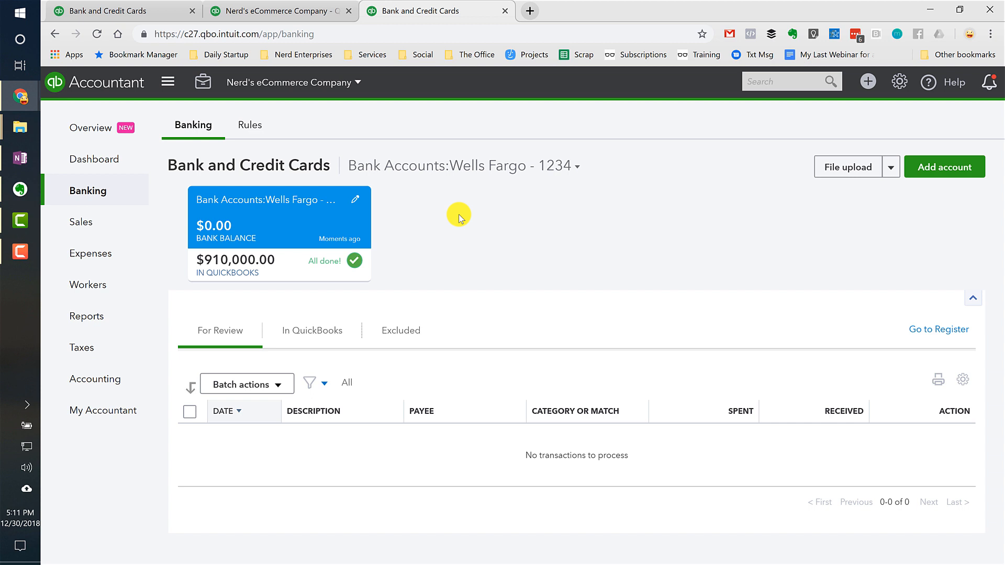
mouse_move(90, 127)
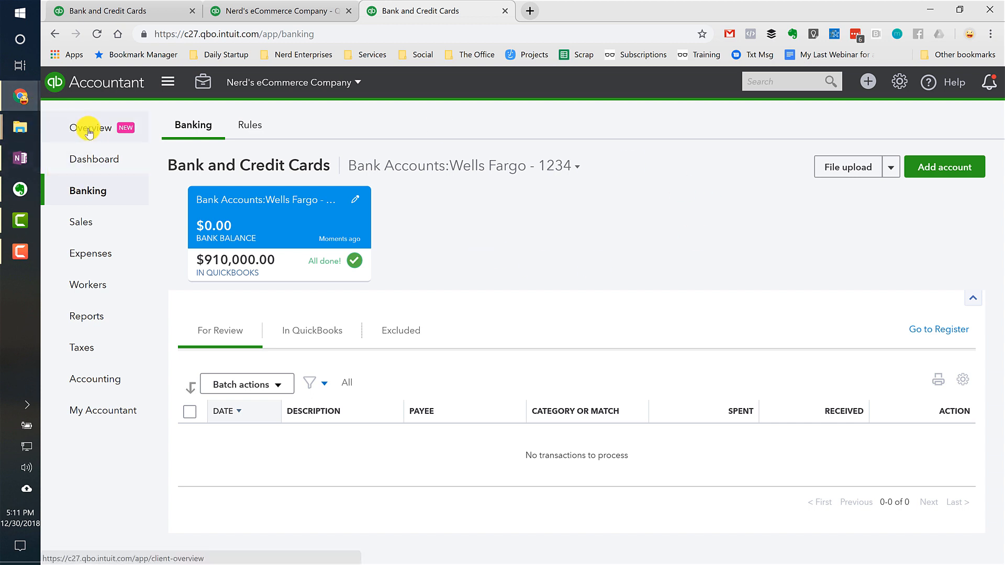
mouse_move(148, 12)
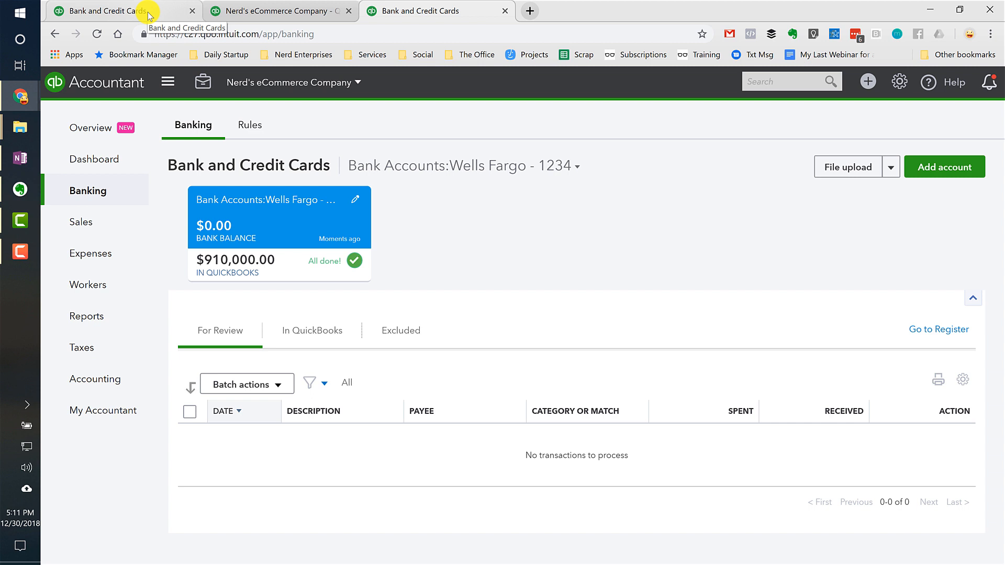
mouse_move(250, 11)
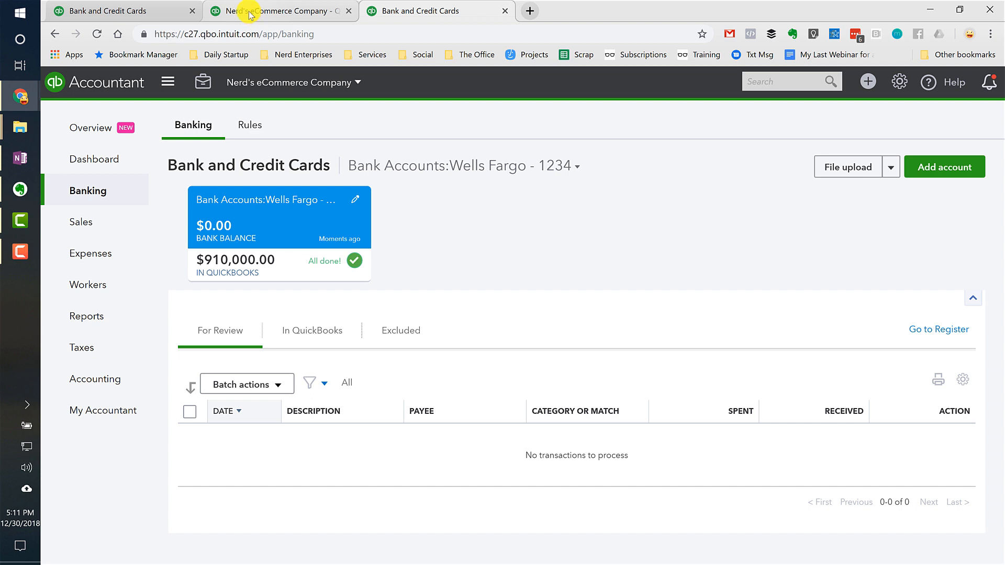
mouse_move(420, 11)
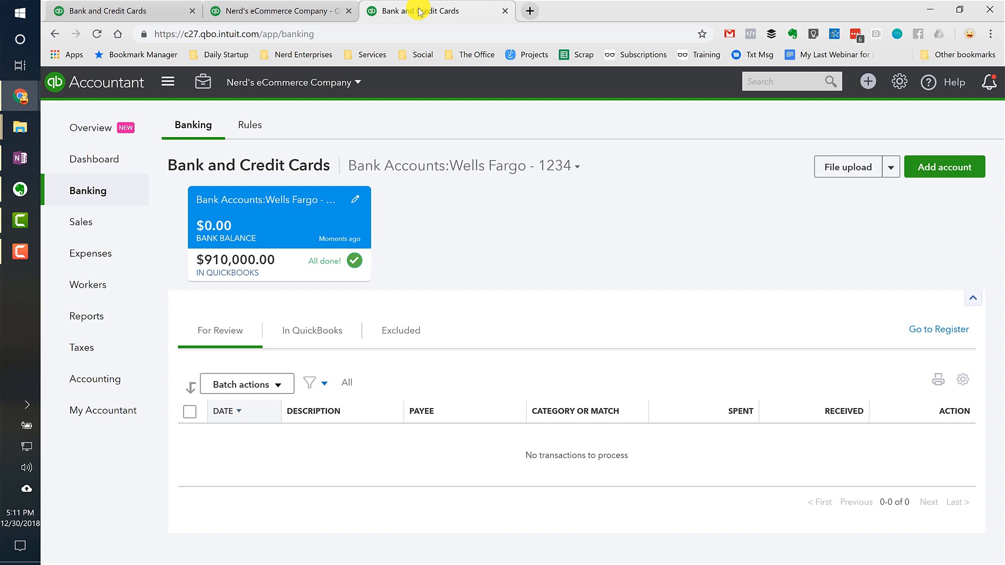
mouse_move(565, 112)
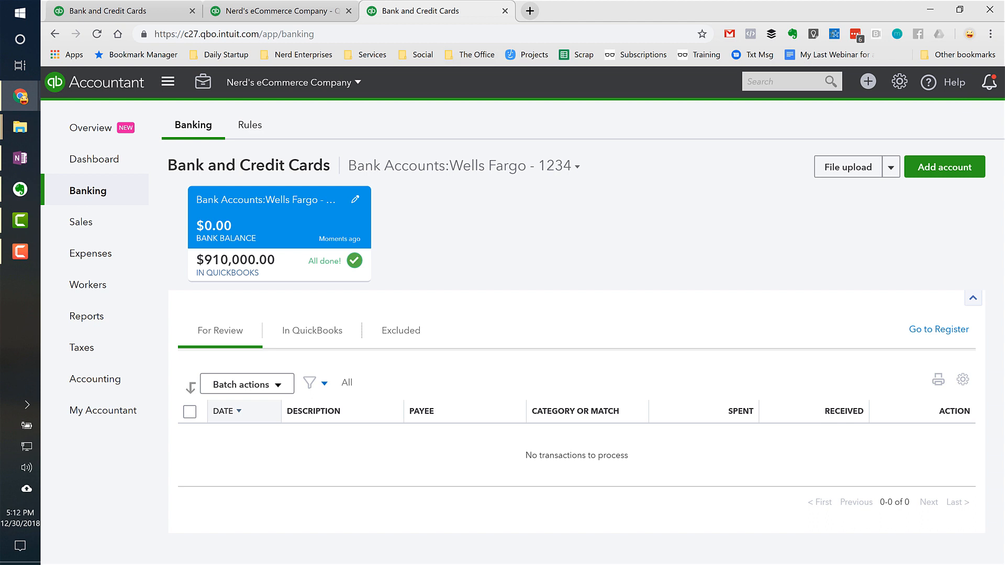
mouse_move(811, 52)
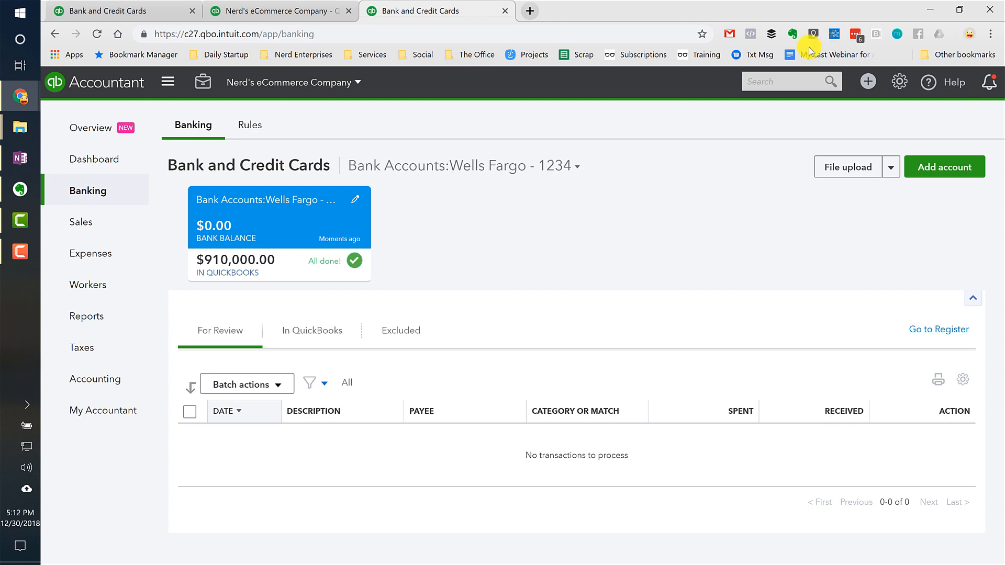